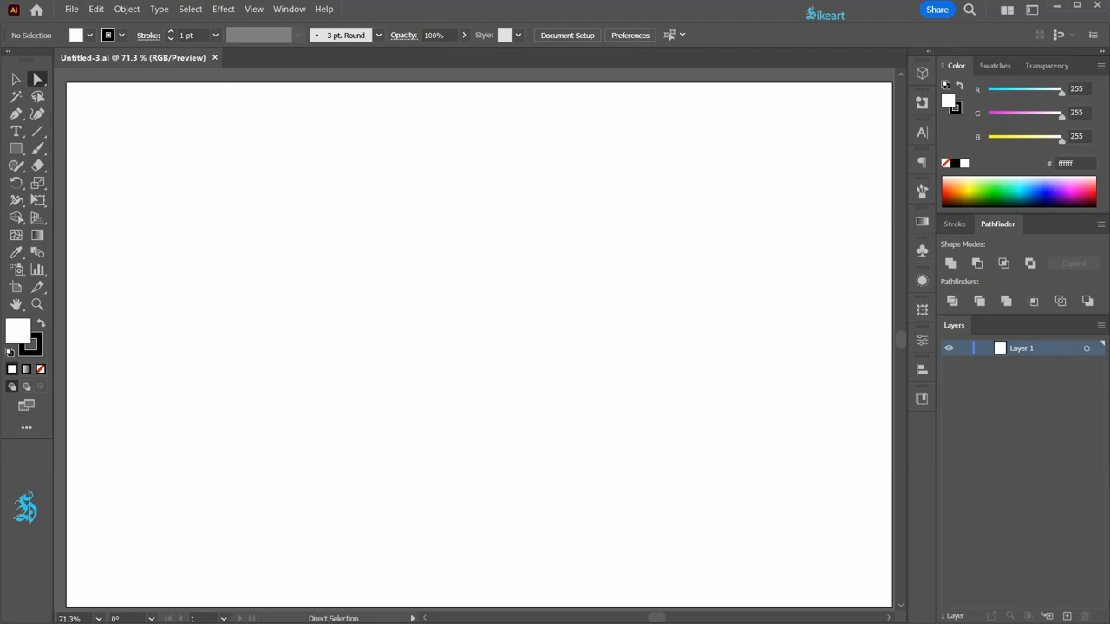
Show rulers, place a vertical guide at the artboard centre, and set black fill with no stroke
key(ctrl+r)
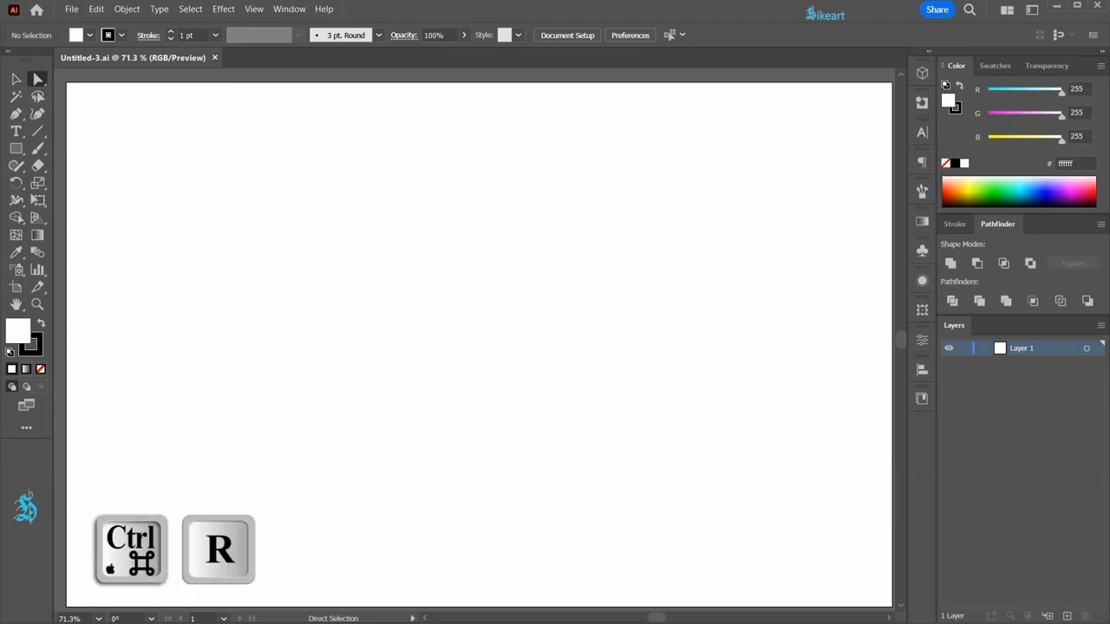
key(ctrl+r)
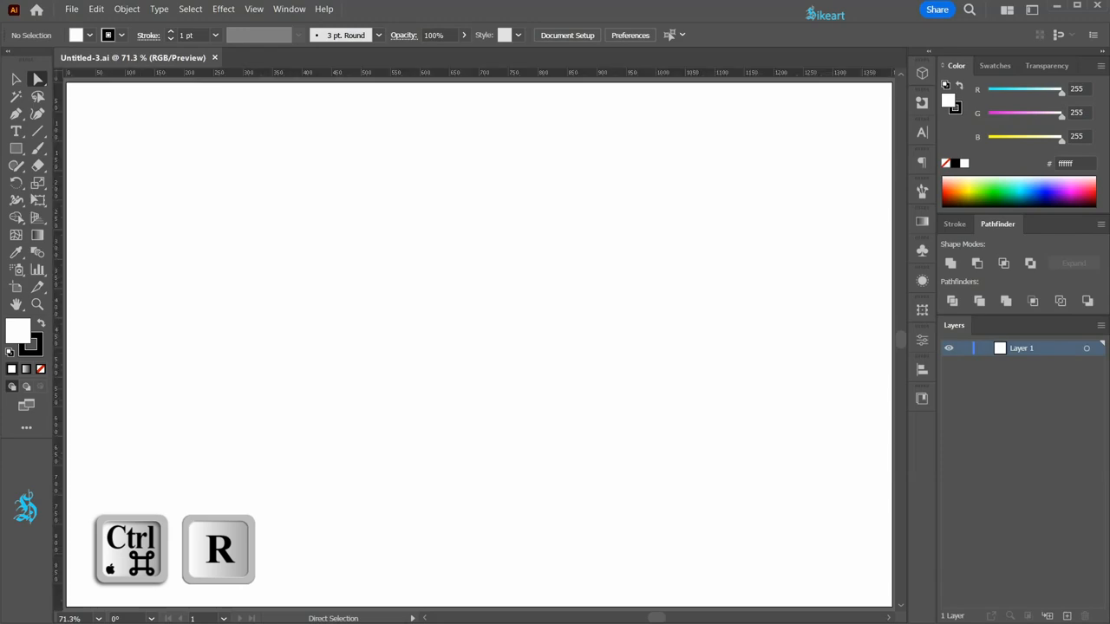
key(ctrl+r)
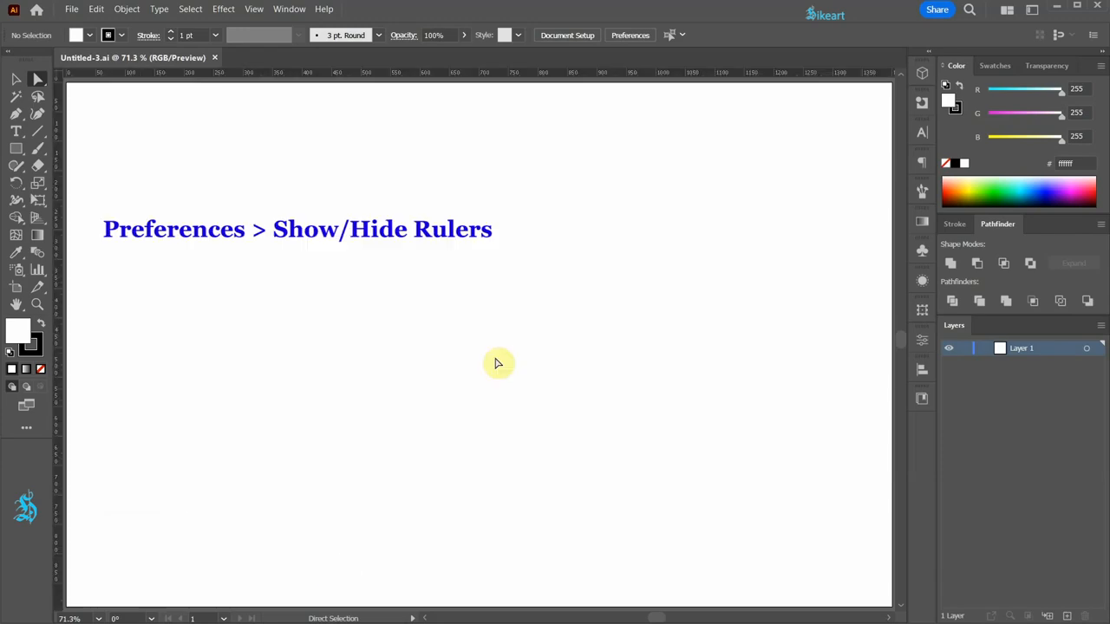
click(630, 35)
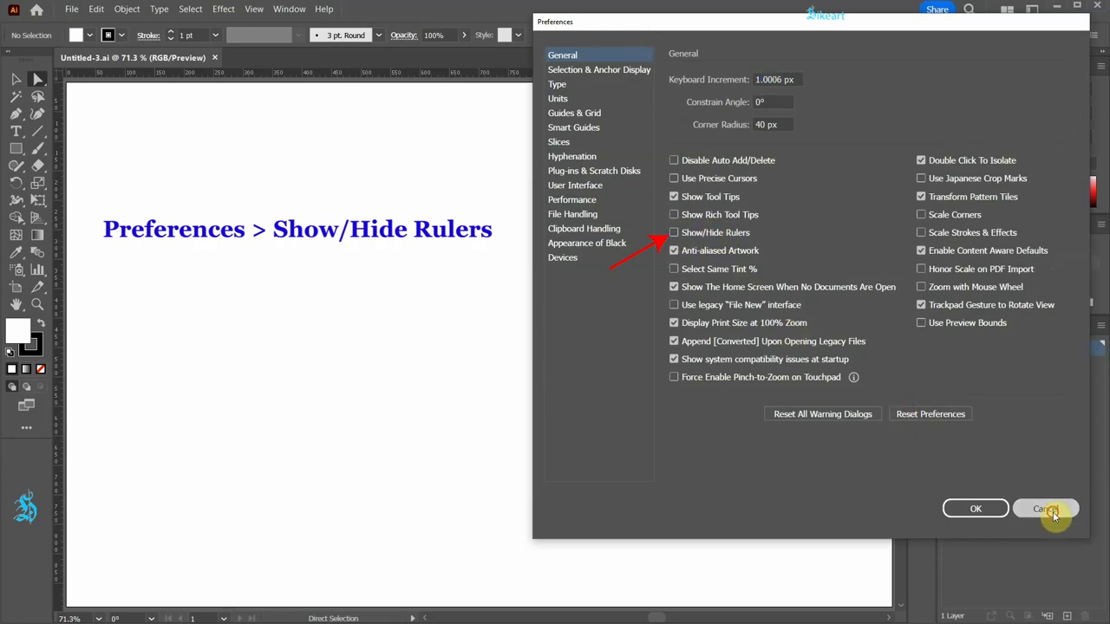
click(1045, 510)
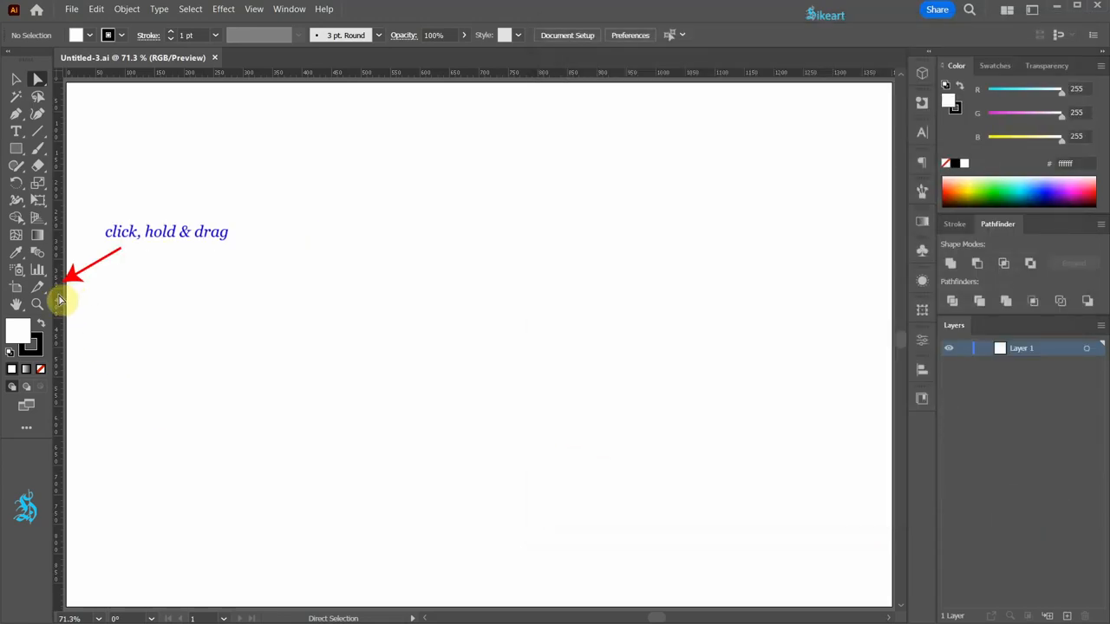
drag(68, 299, 472, 306)
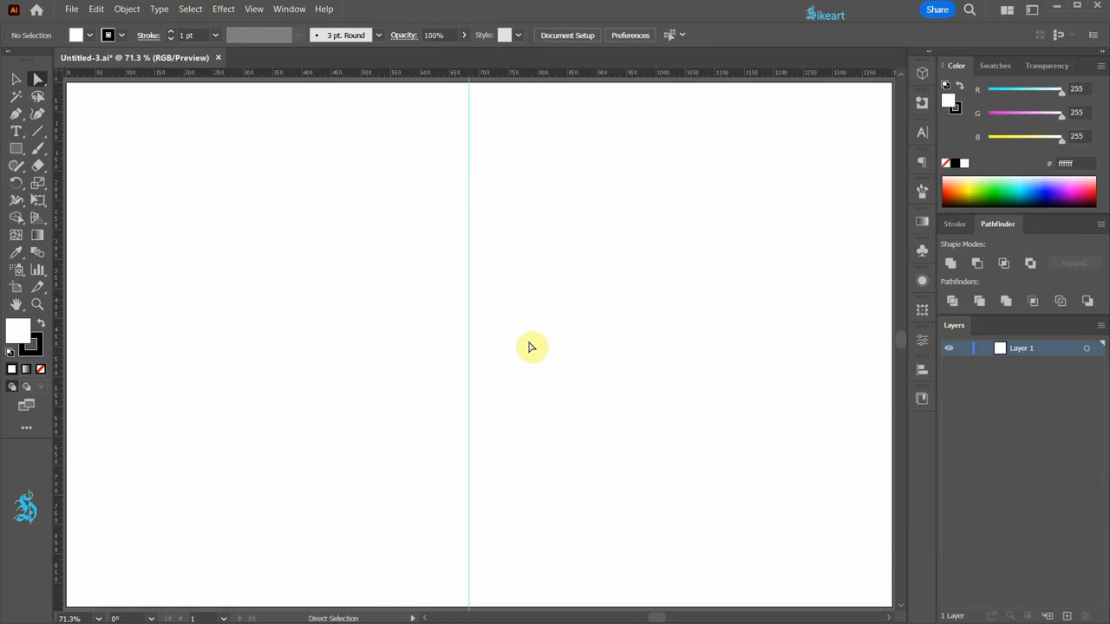
key(shift+x)
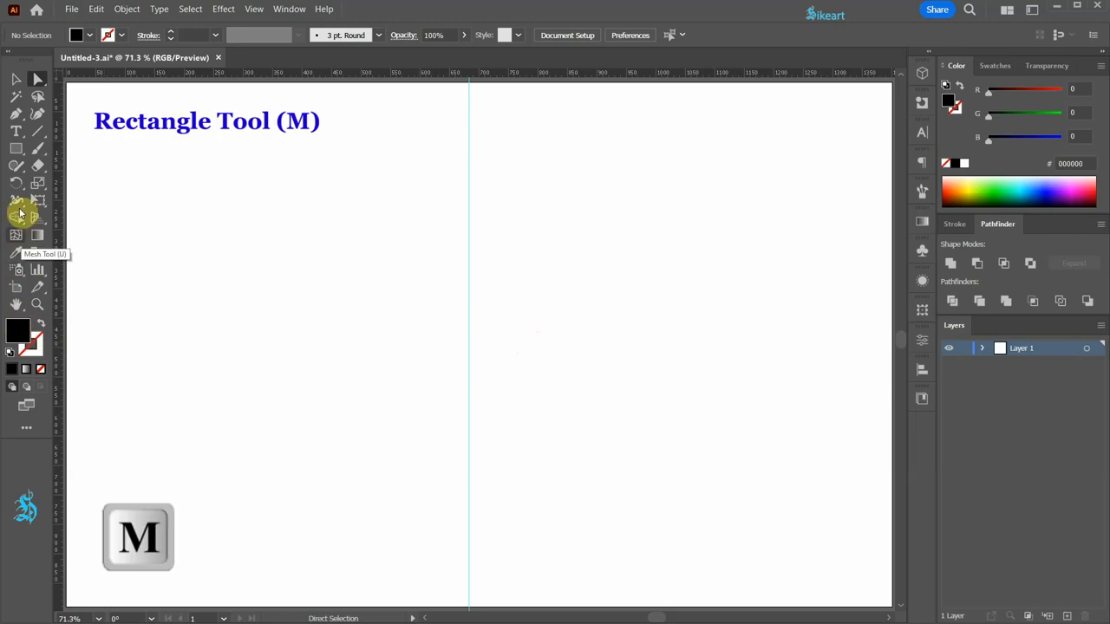
Draw a tall, narrow black rectangle centred on the guide
click(16, 148)
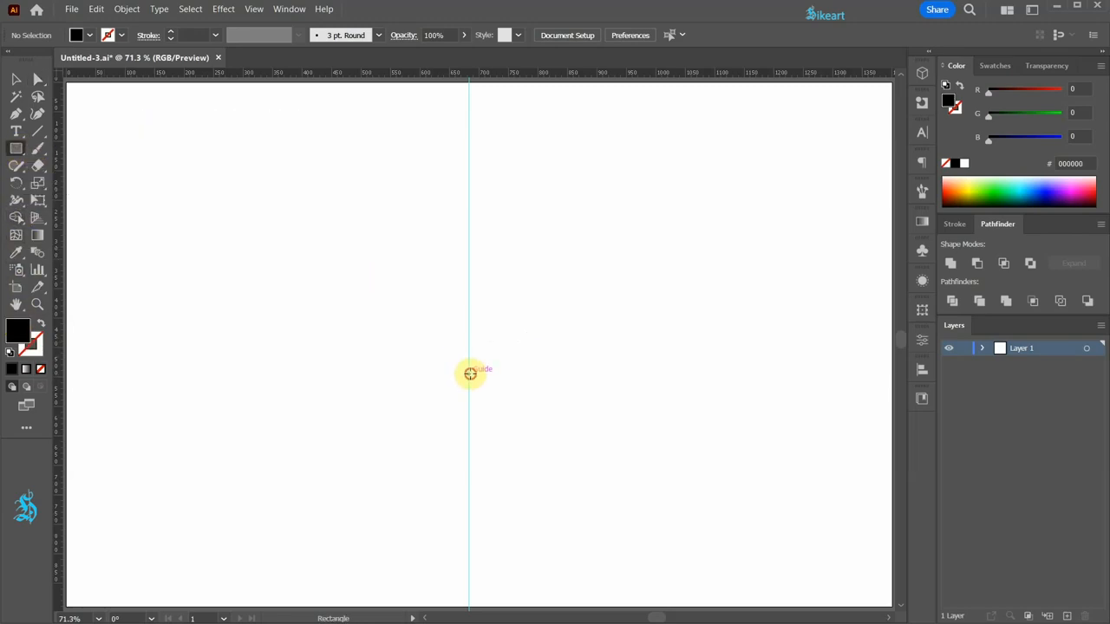
drag(470, 345, 480, 400)
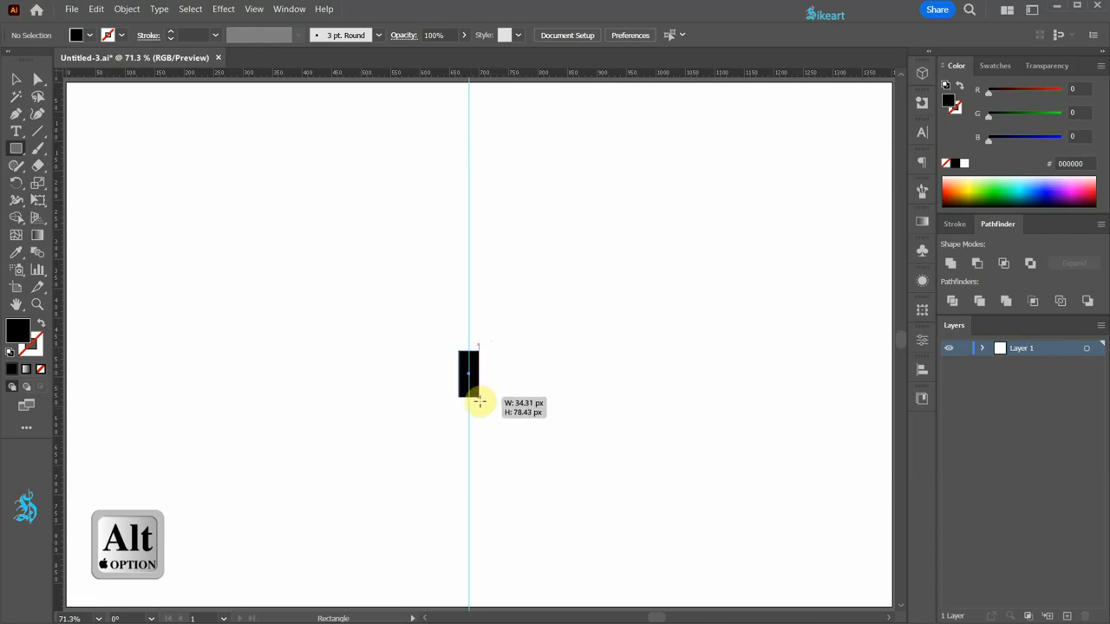
drag(479, 401, 485, 520)
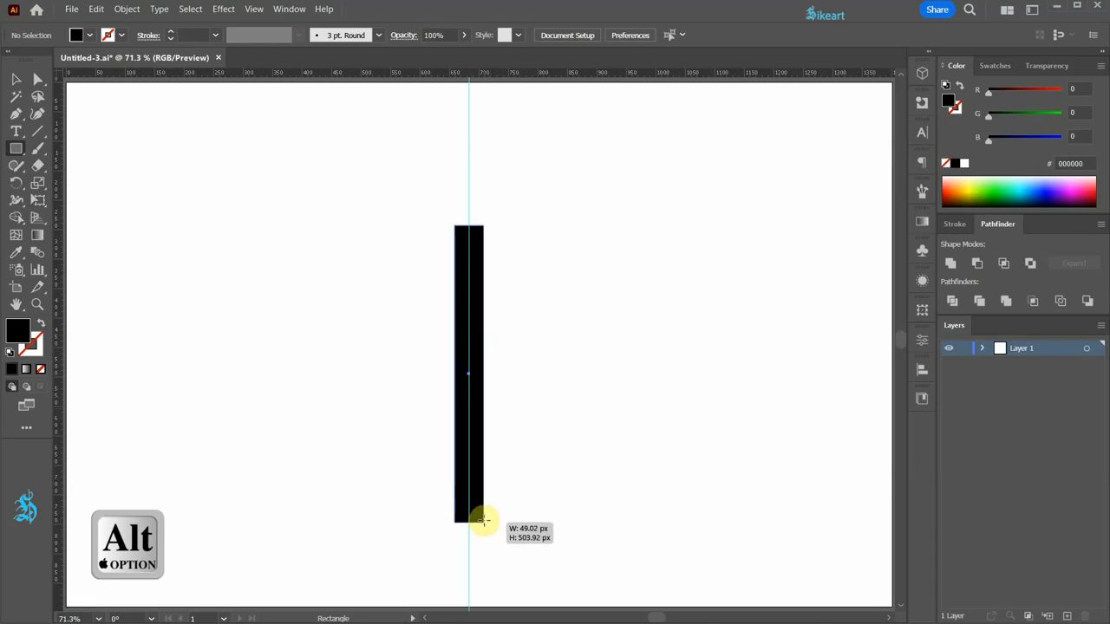
drag(486, 521, 481, 522)
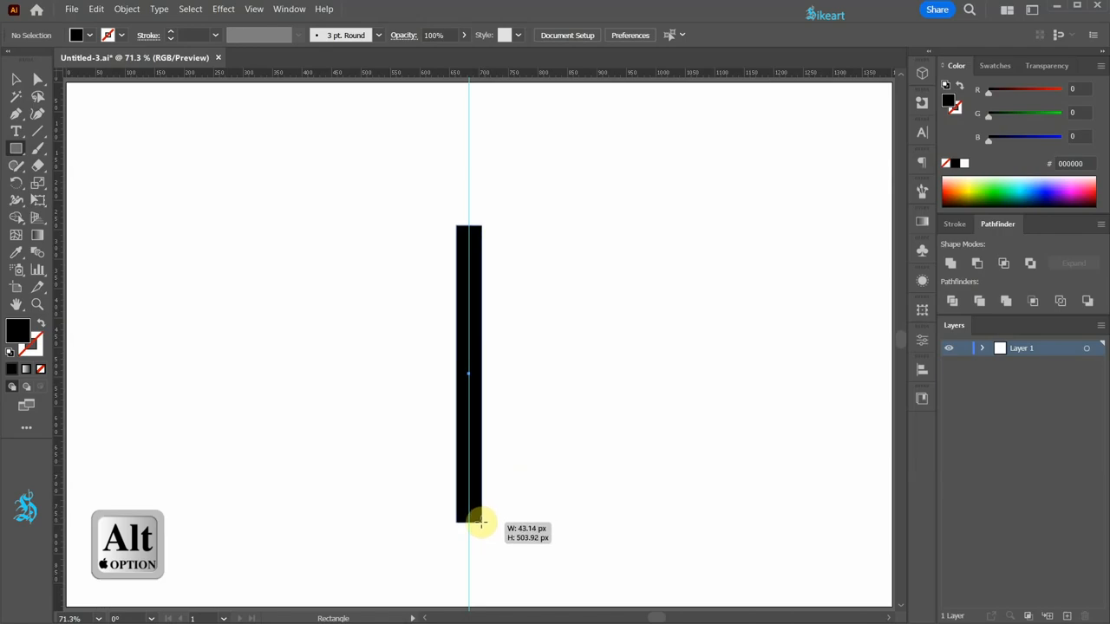
Spread the bar's bottom corner points apart so it tapers toward the top
key(a)
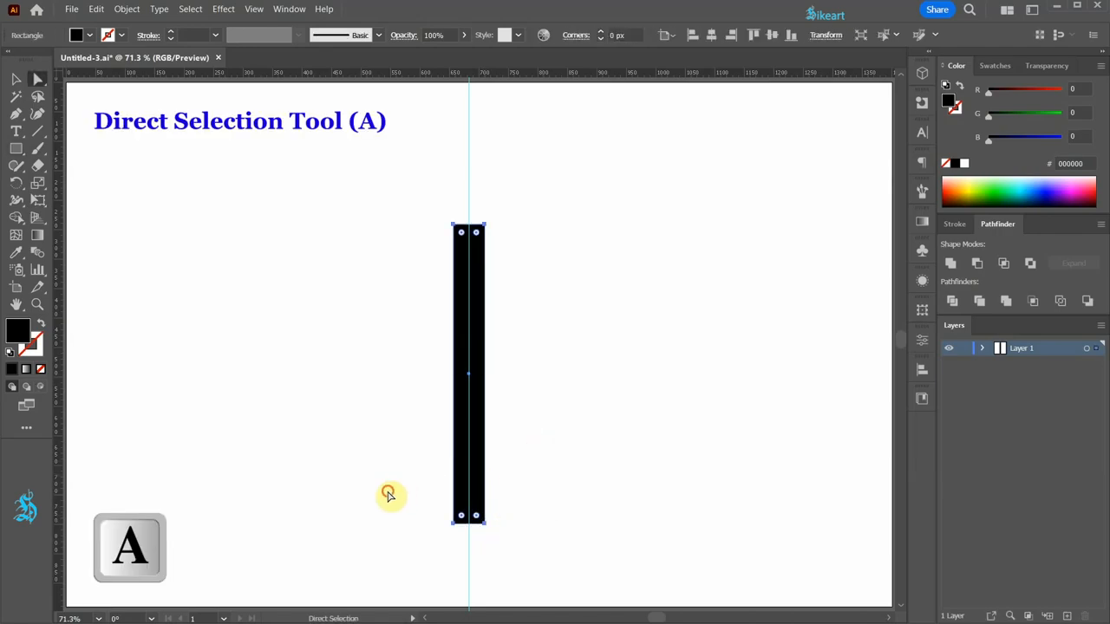
click(468, 516)
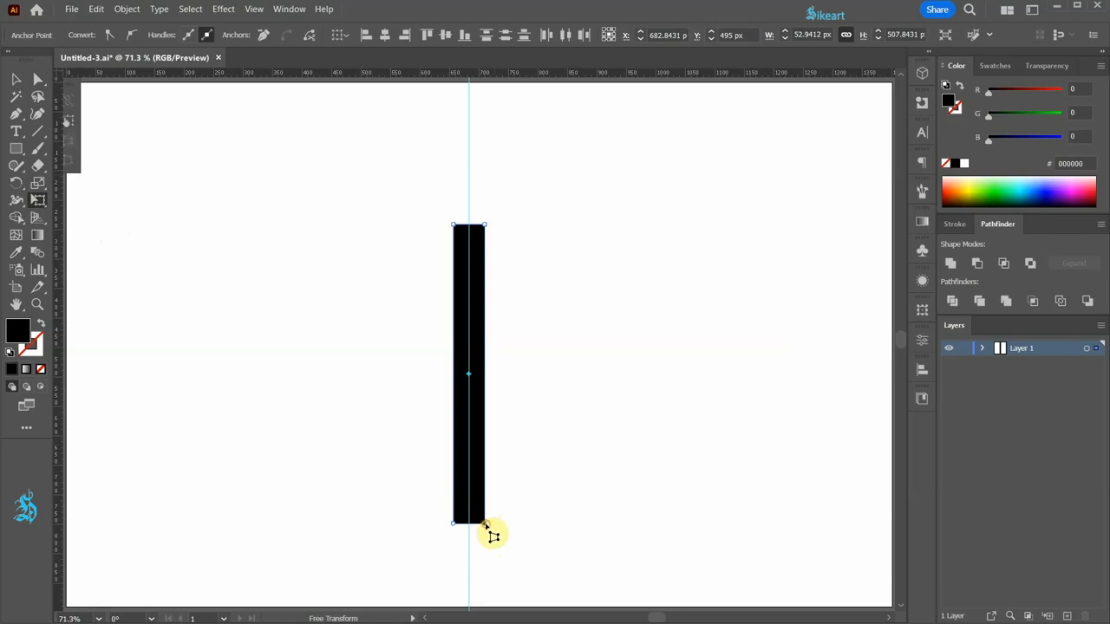
drag(483, 523, 499, 529)
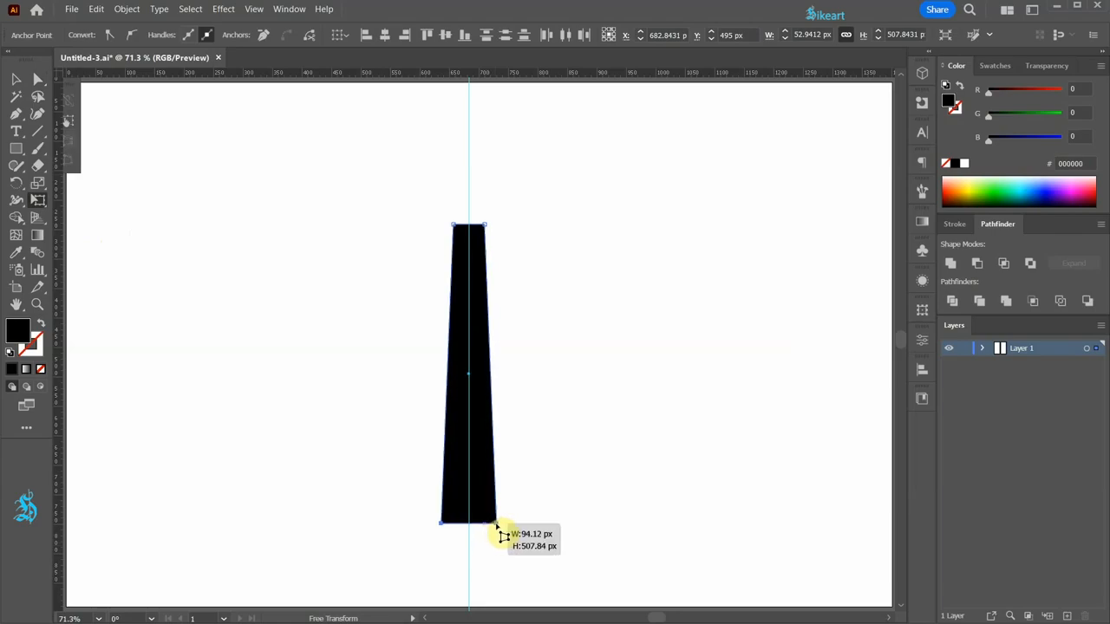
drag(498, 523, 492, 526)
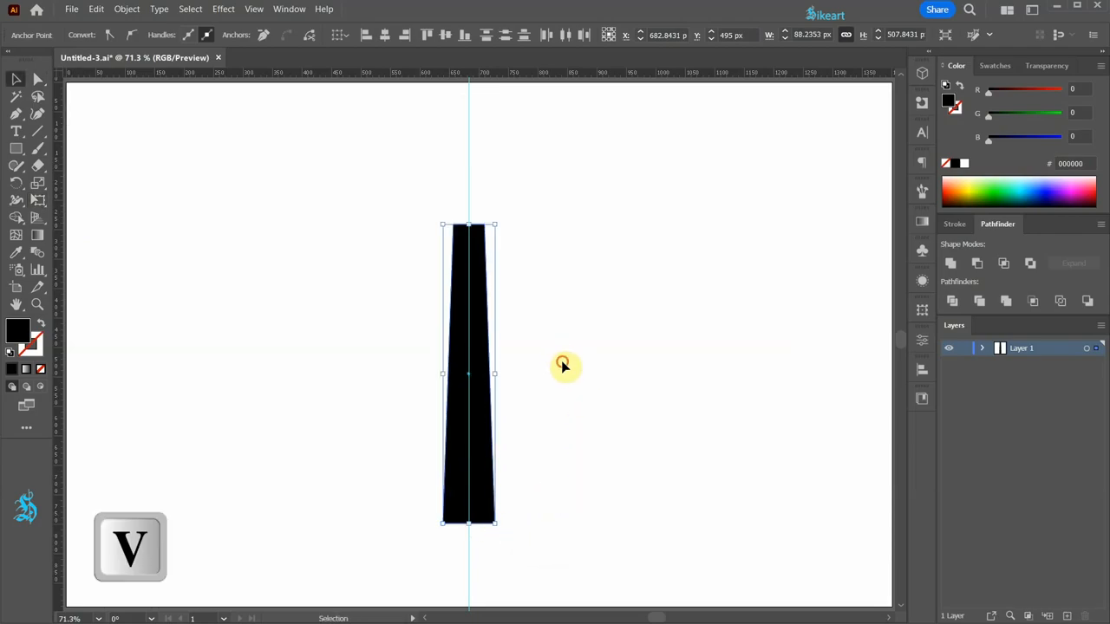
Draw a black triangle tip right of the bar and scale a small tapered shaft beneath it
click(15, 147)
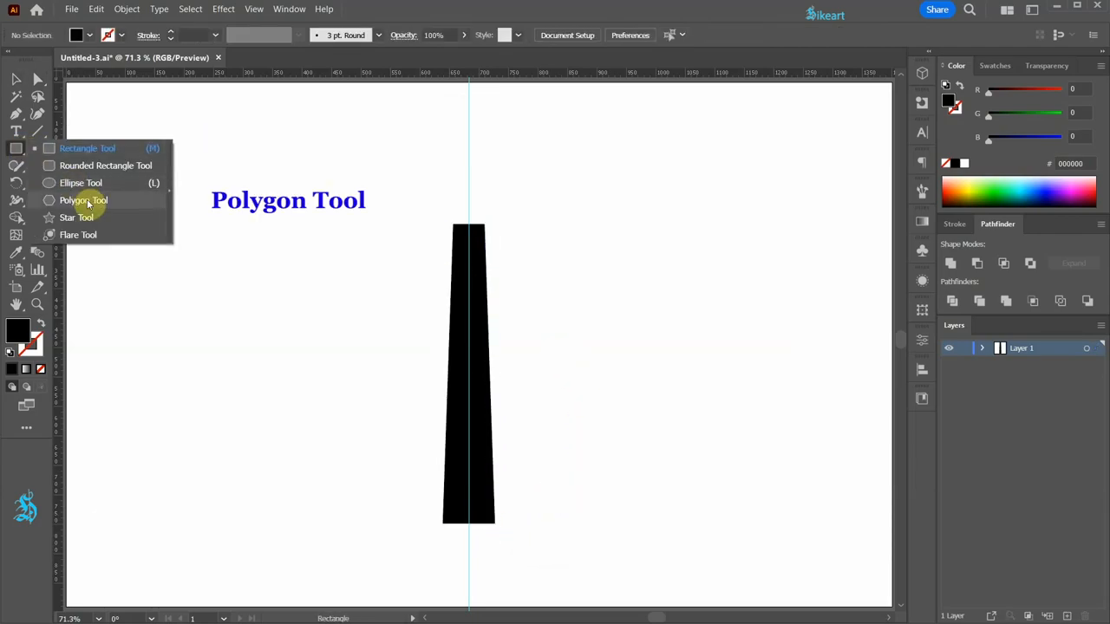
click(83, 200)
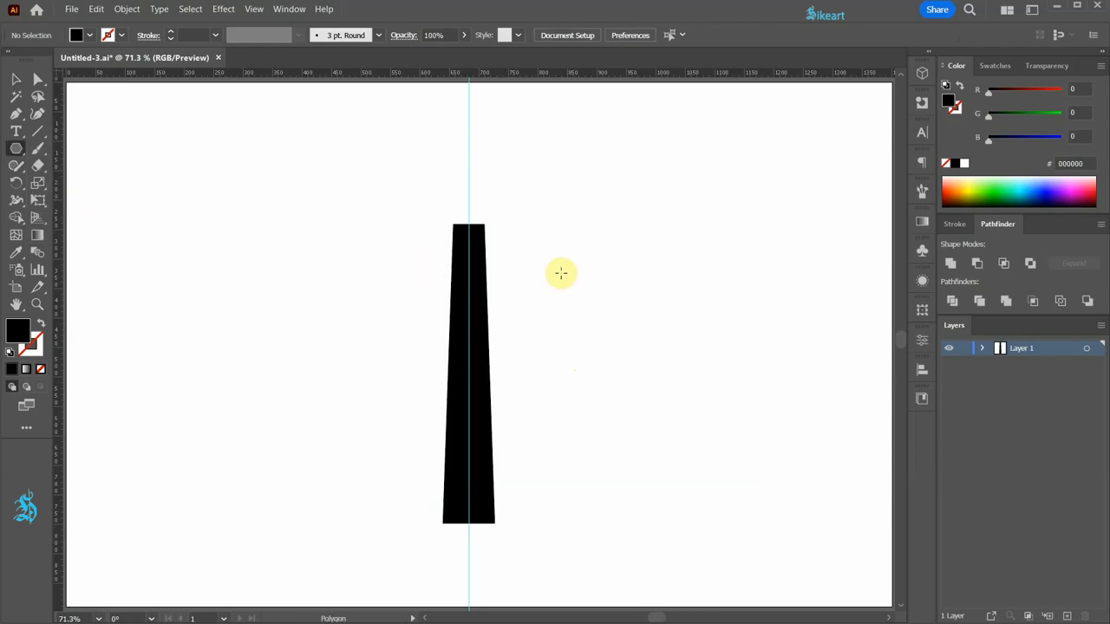
drag(561, 273, 657, 252)
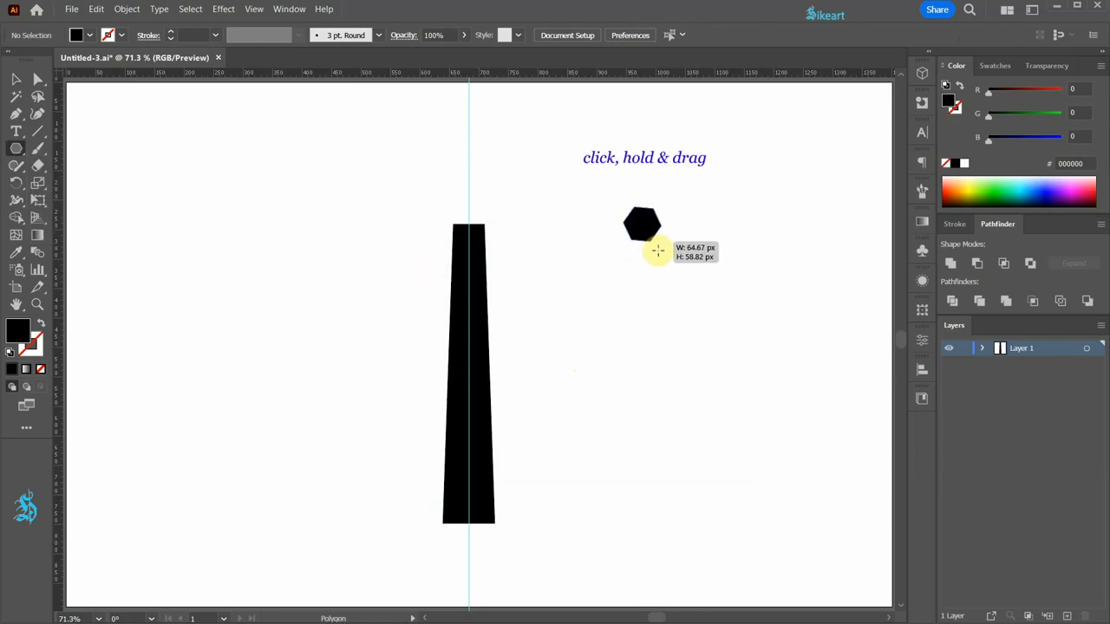
drag(657, 251, 666, 263)
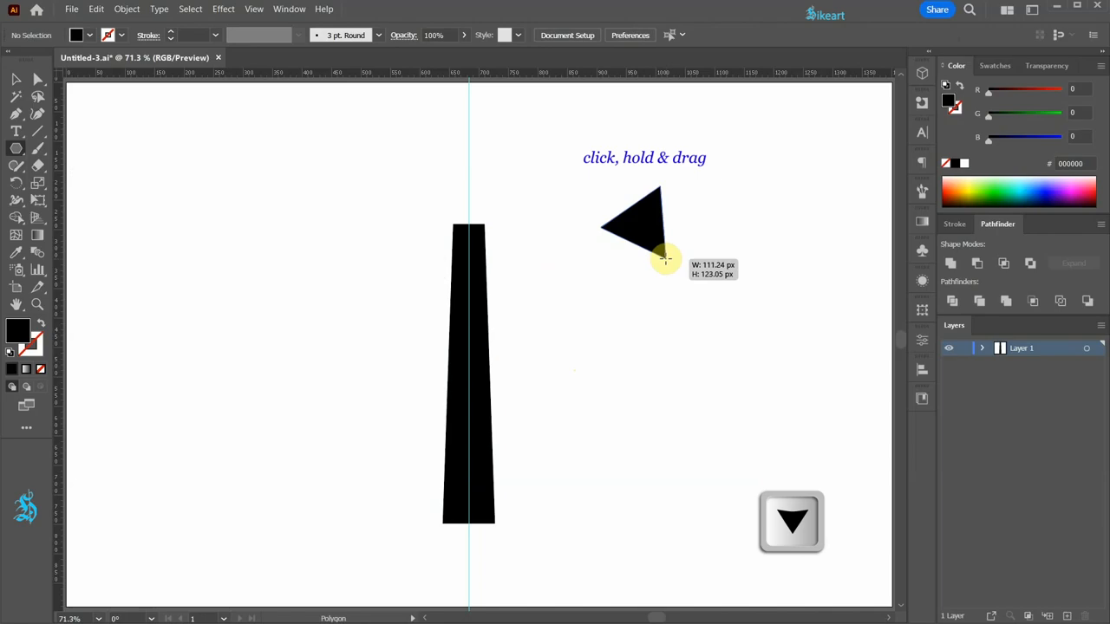
key(shift)
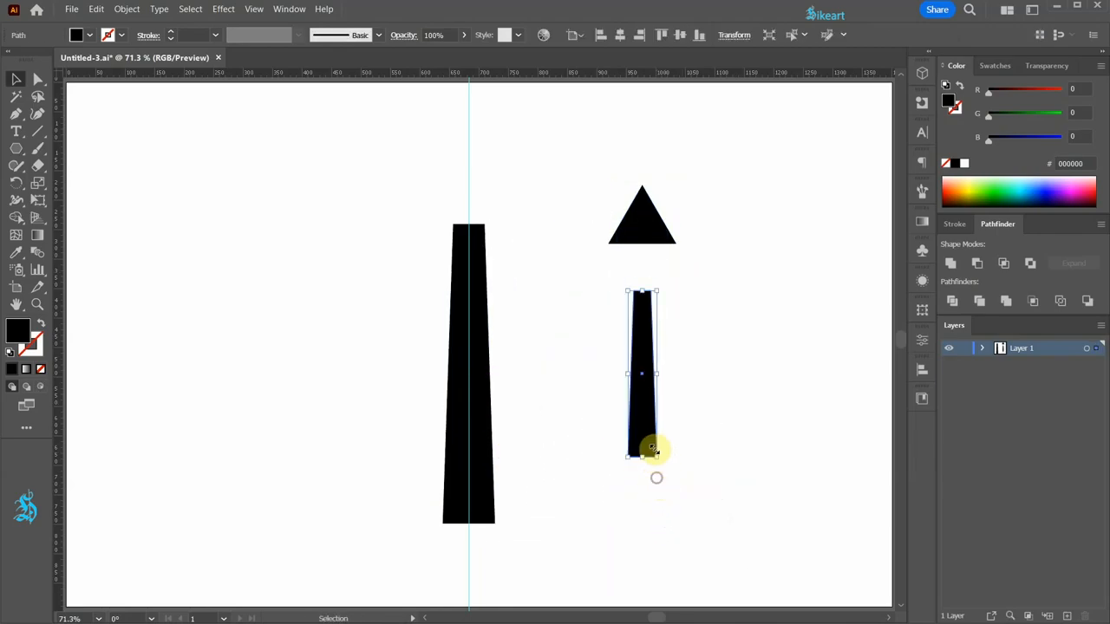
drag(651, 446, 683, 416)
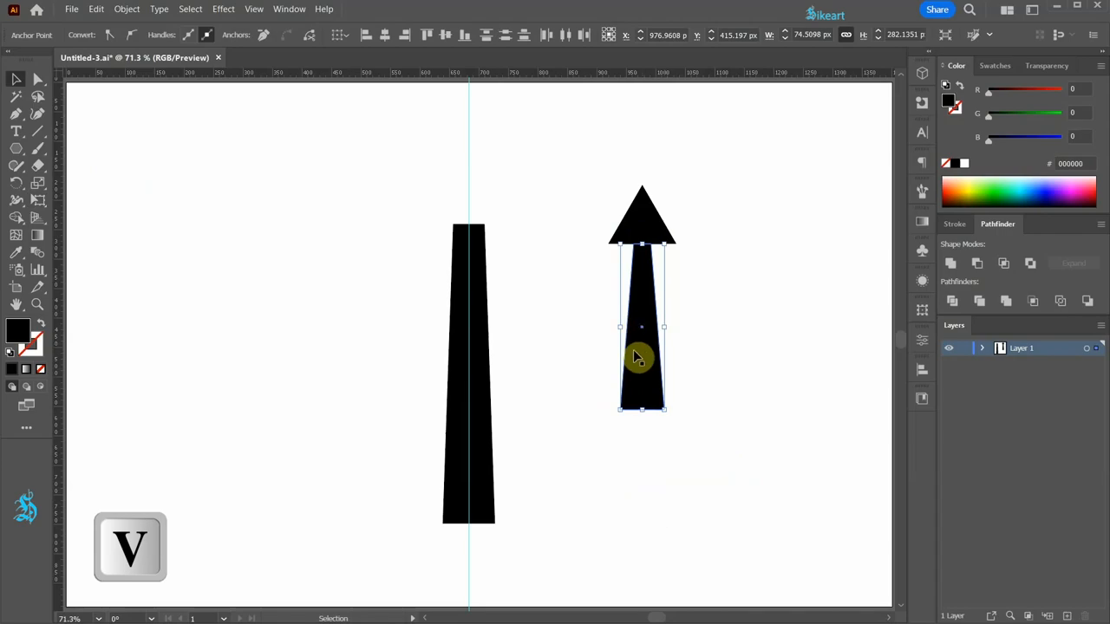
Envelope-warp the shaft with a vertical Arc bend of -60%, then move it to the shank's base
click(126, 9)
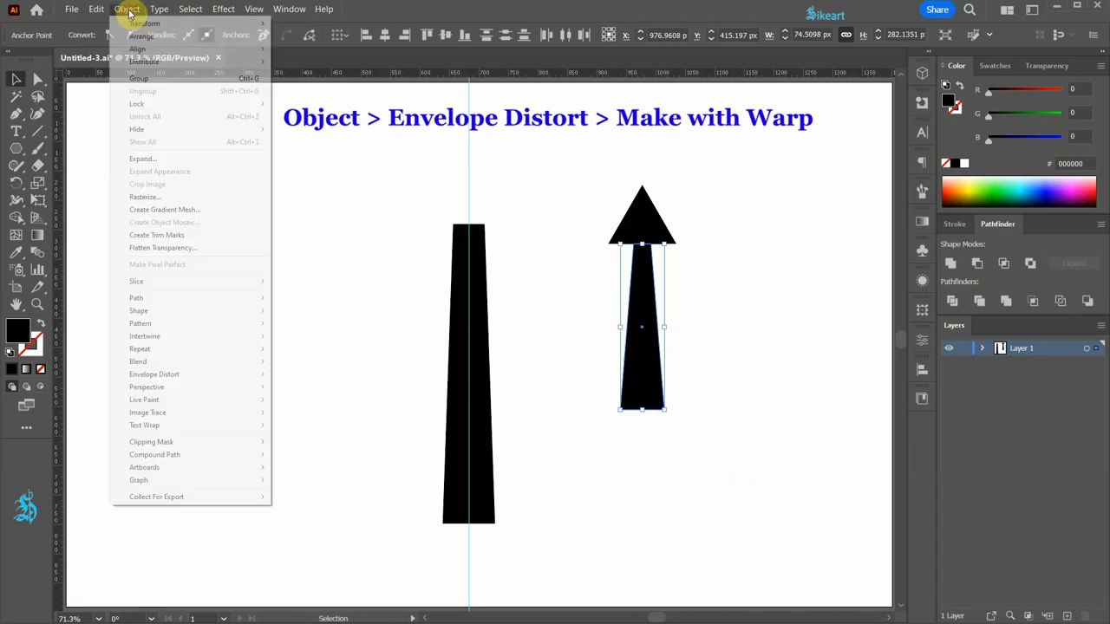
mouse_move(155, 373)
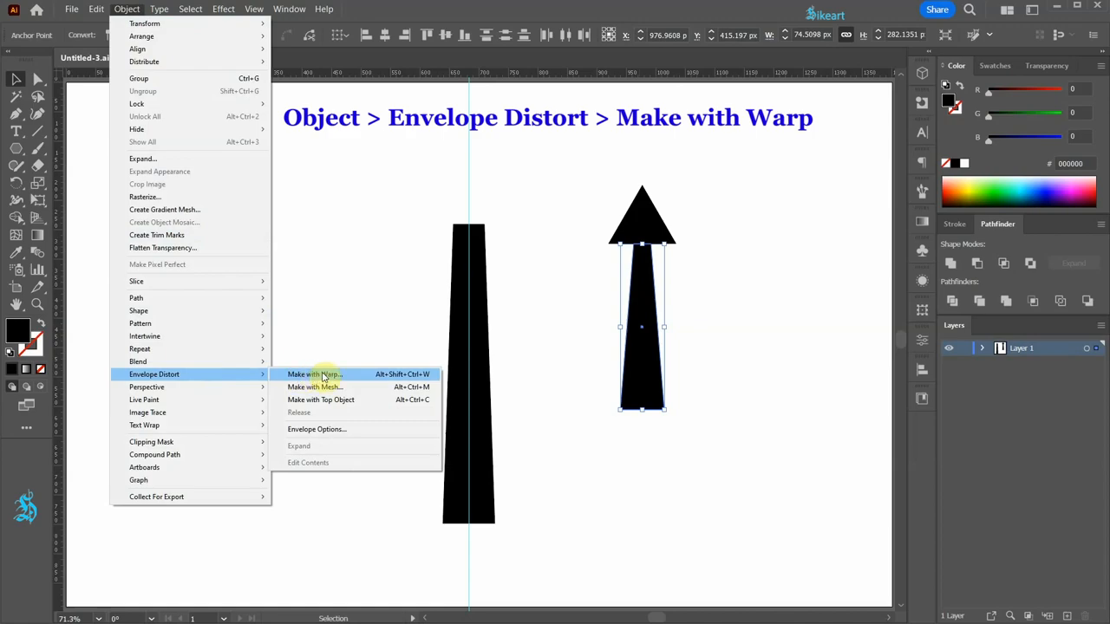
click(314, 374)
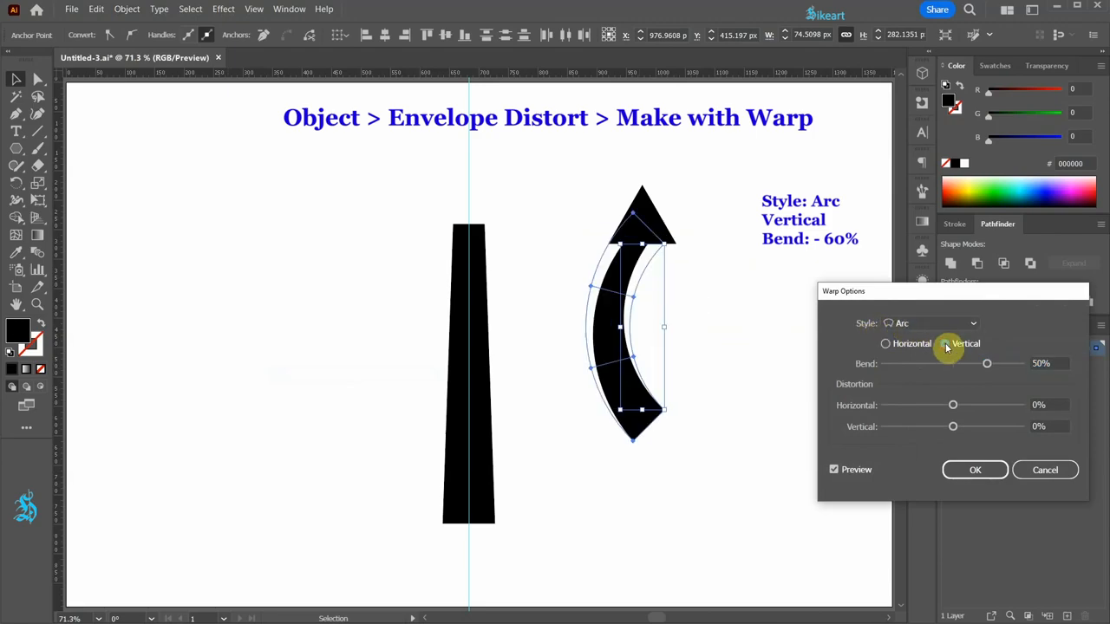
click(944, 343)
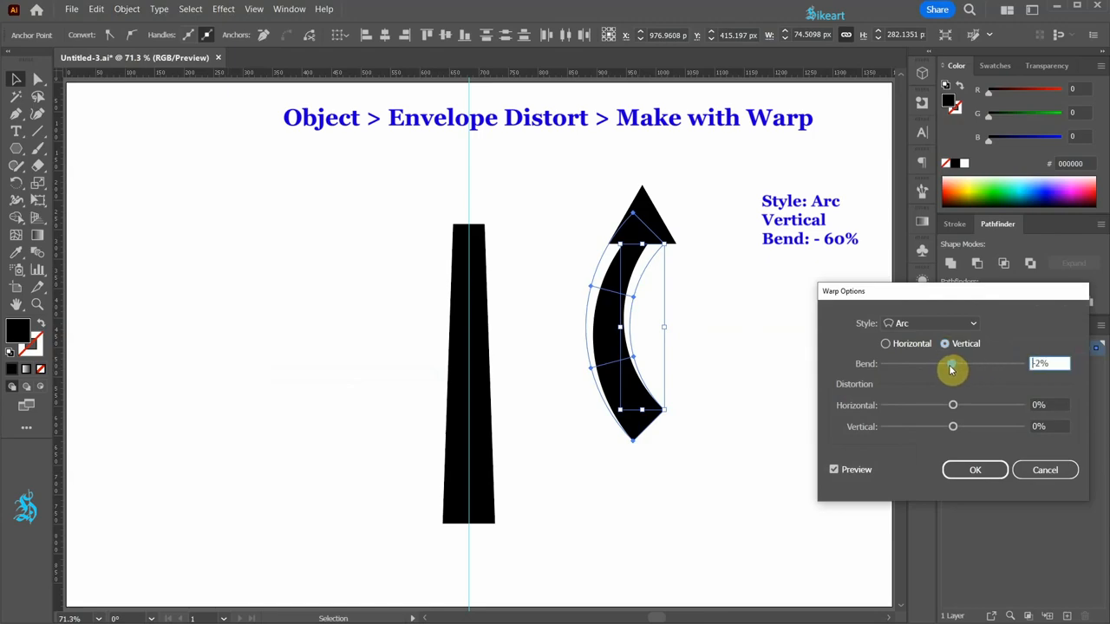
drag(952, 363, 915, 363)
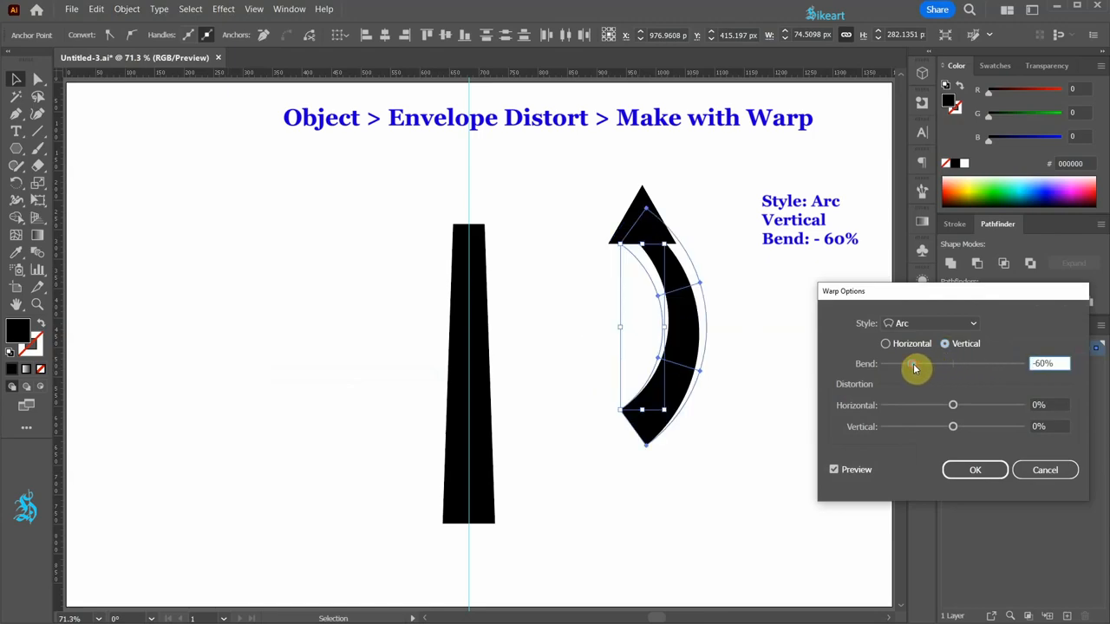
click(975, 469)
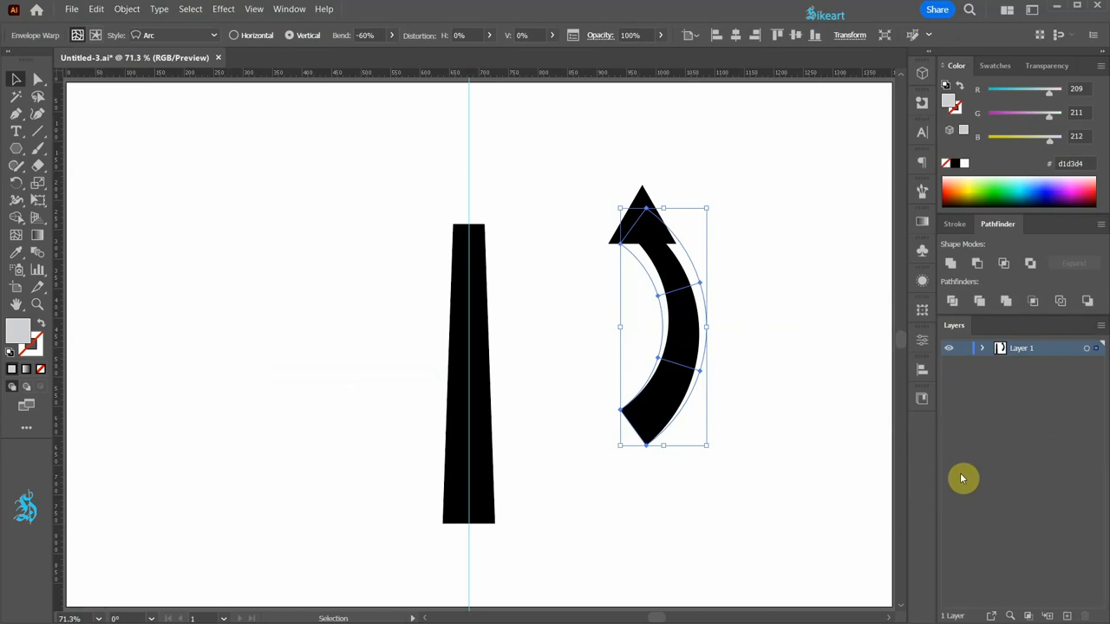
drag(705, 208, 759, 278)
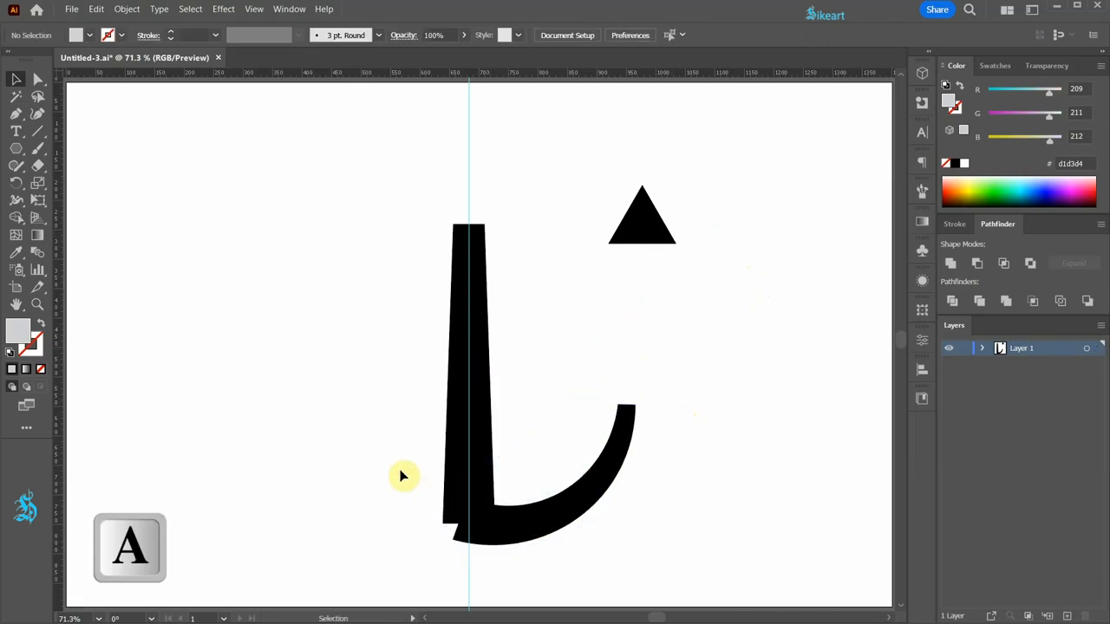
Drag the curved arm's inner points past the guide into a point, then choose Object > Expand
click(458, 548)
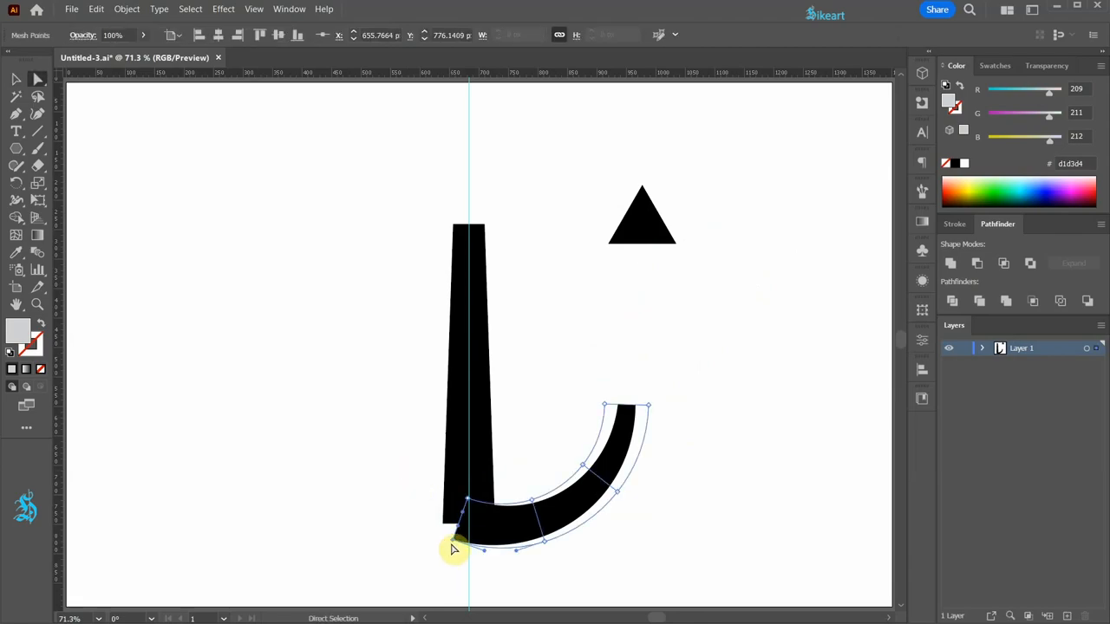
drag(455, 548, 470, 573)
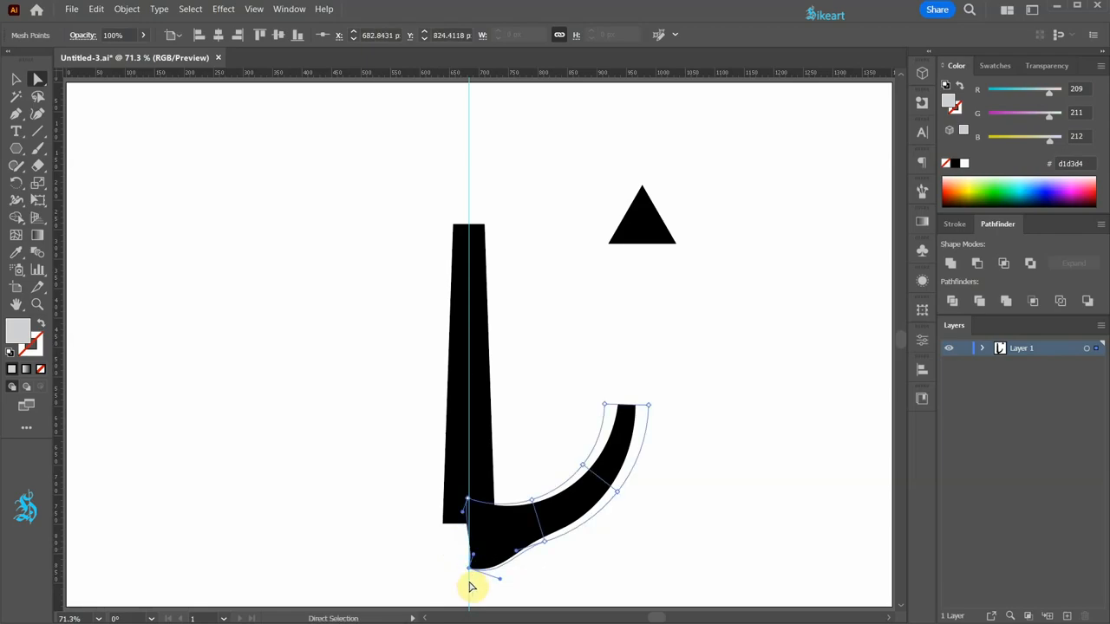
drag(472, 581, 451, 542)
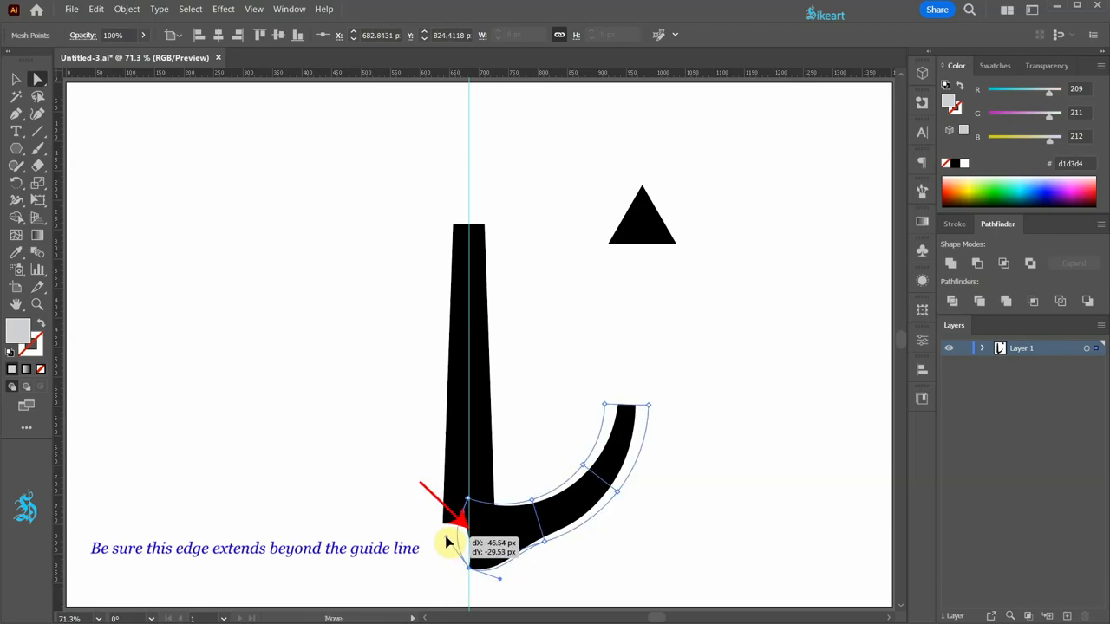
drag(468, 555, 501, 578)
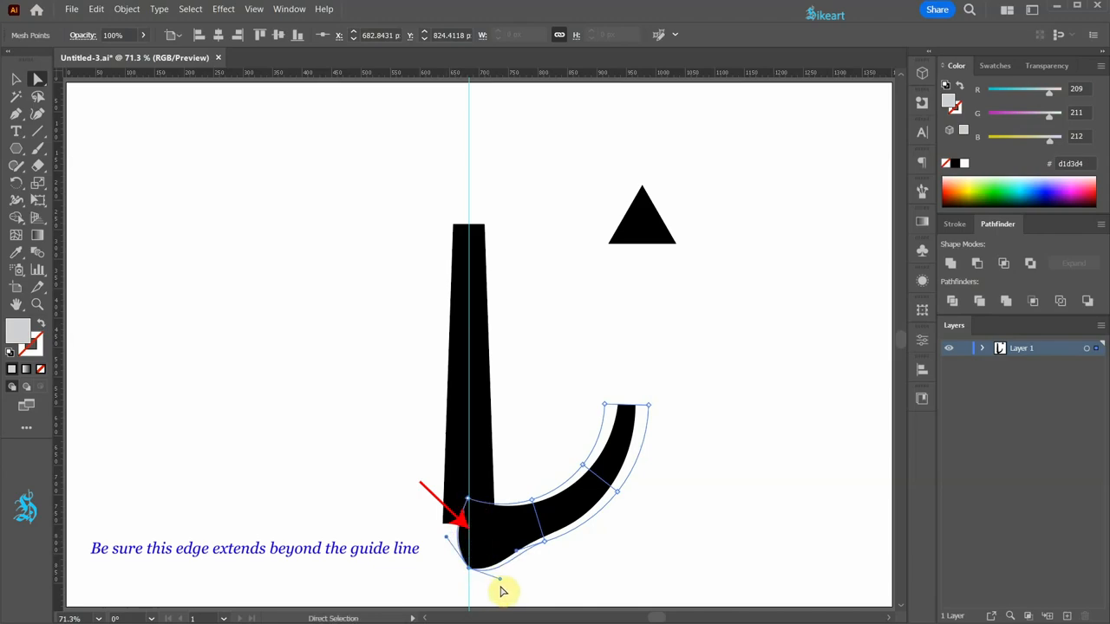
drag(503, 591, 486, 560)
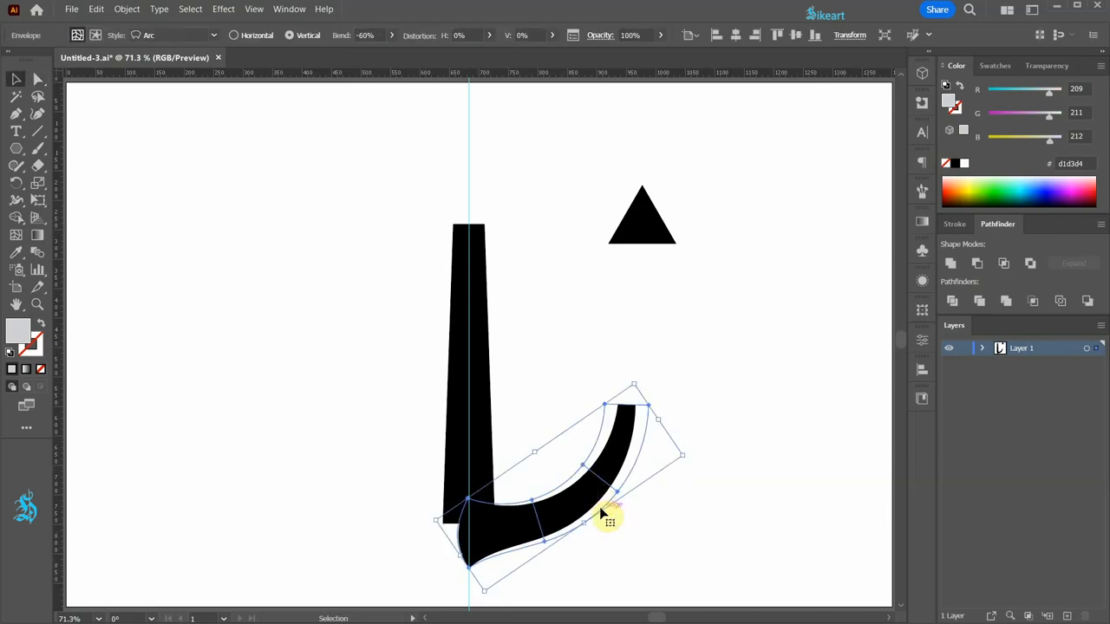
click(127, 10)
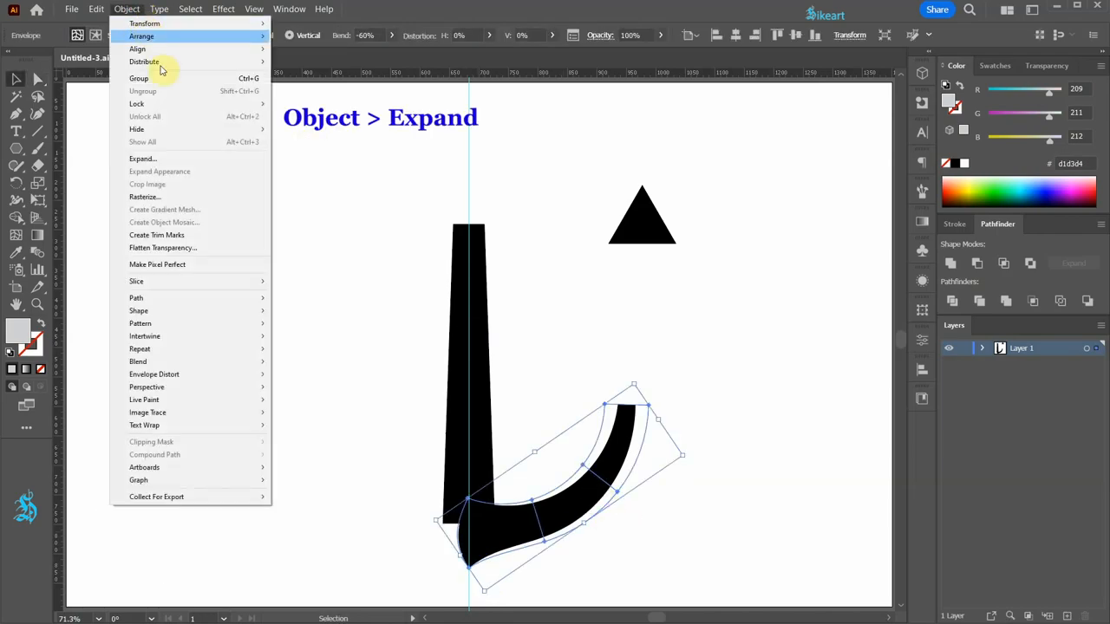
click(142, 158)
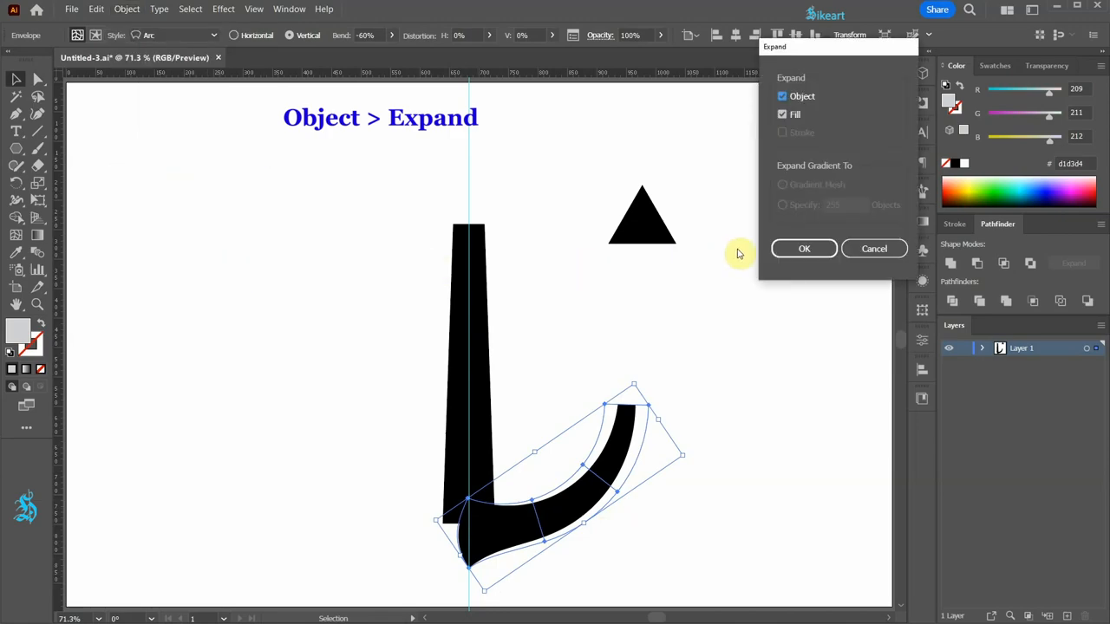
Expand the warp, Unite the arrowhead with the arm, and reflect a vertical copy across the guide
click(803, 248)
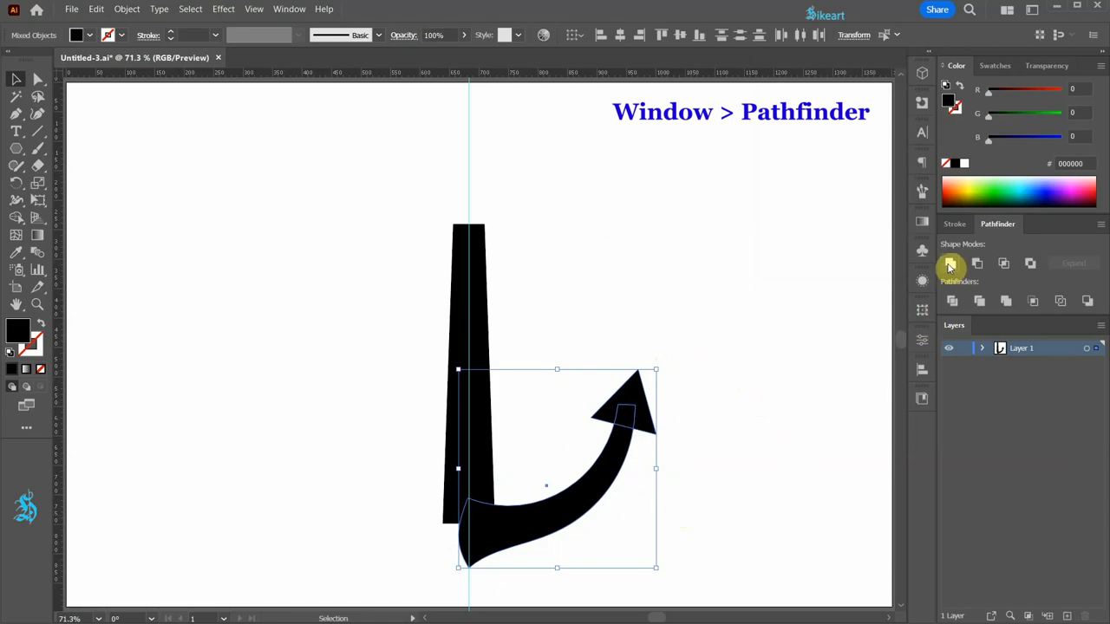
click(950, 264)
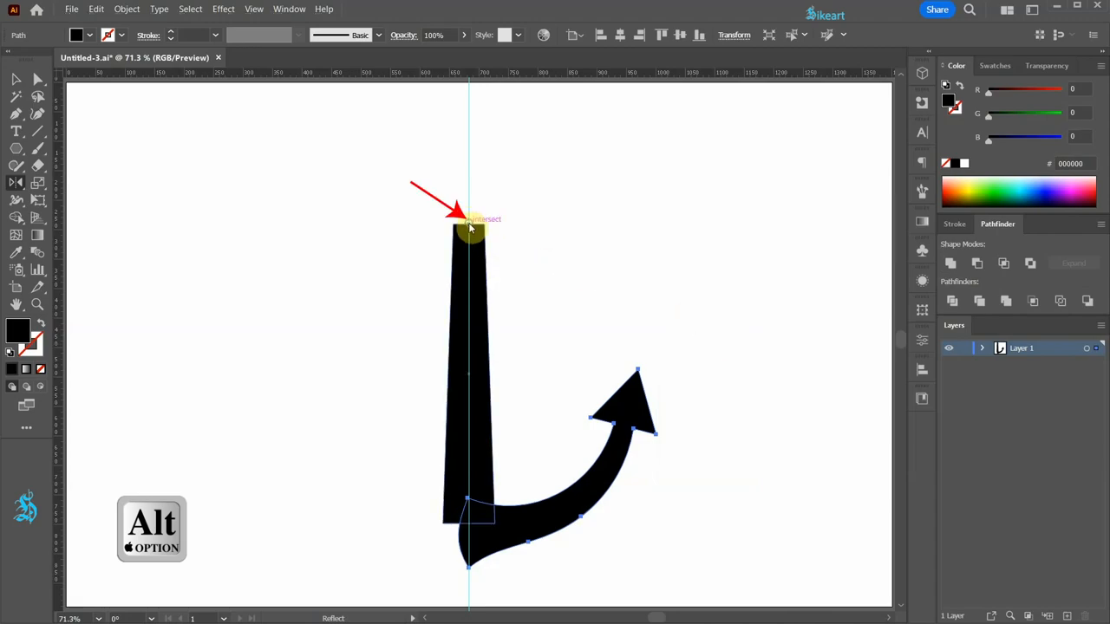
click(468, 225)
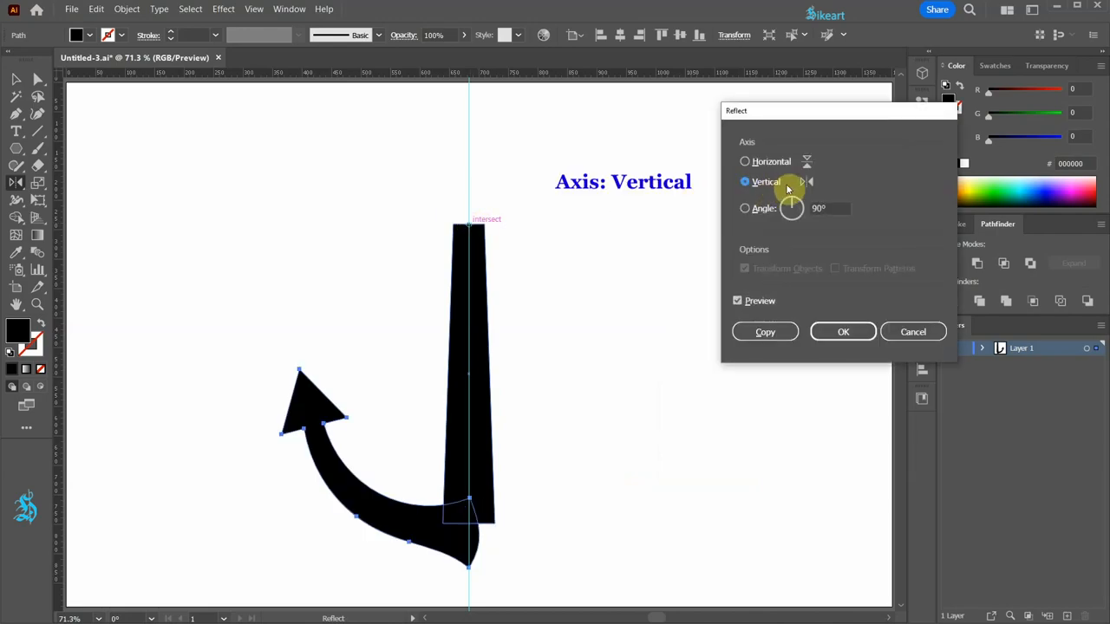
mouse_move(729, 310)
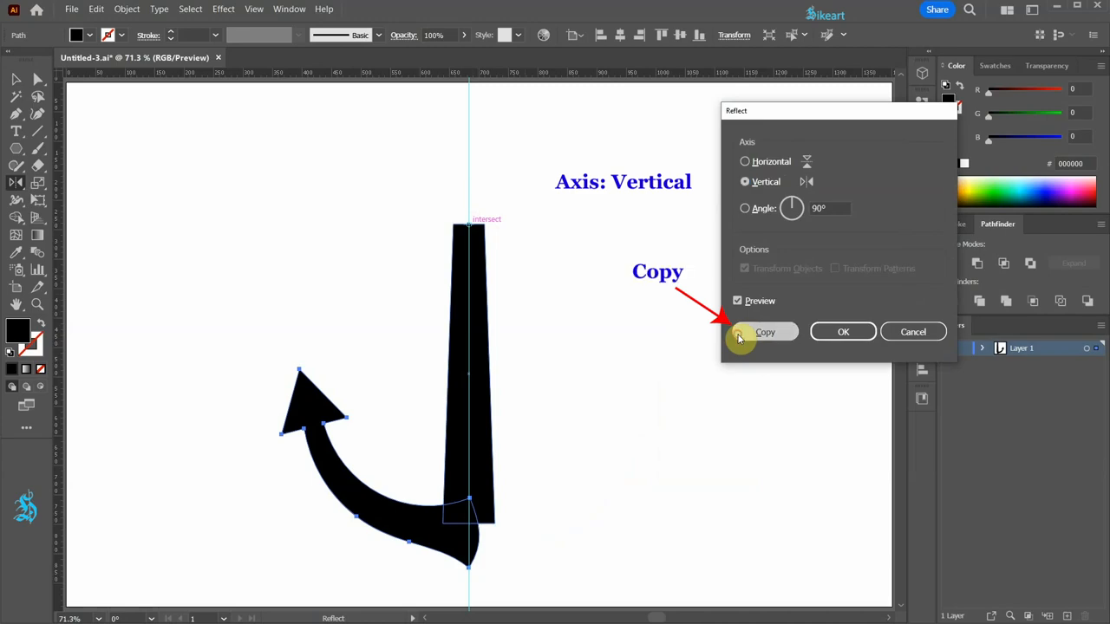
click(765, 333)
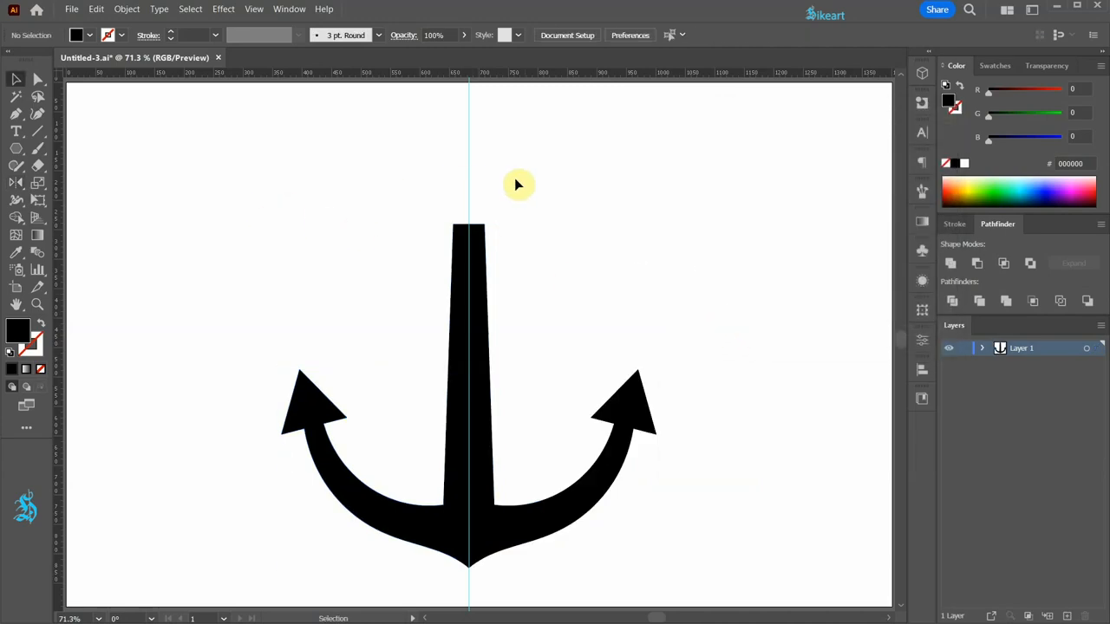
Draw a circle centred on the guide above the shank and copy it
key(l)
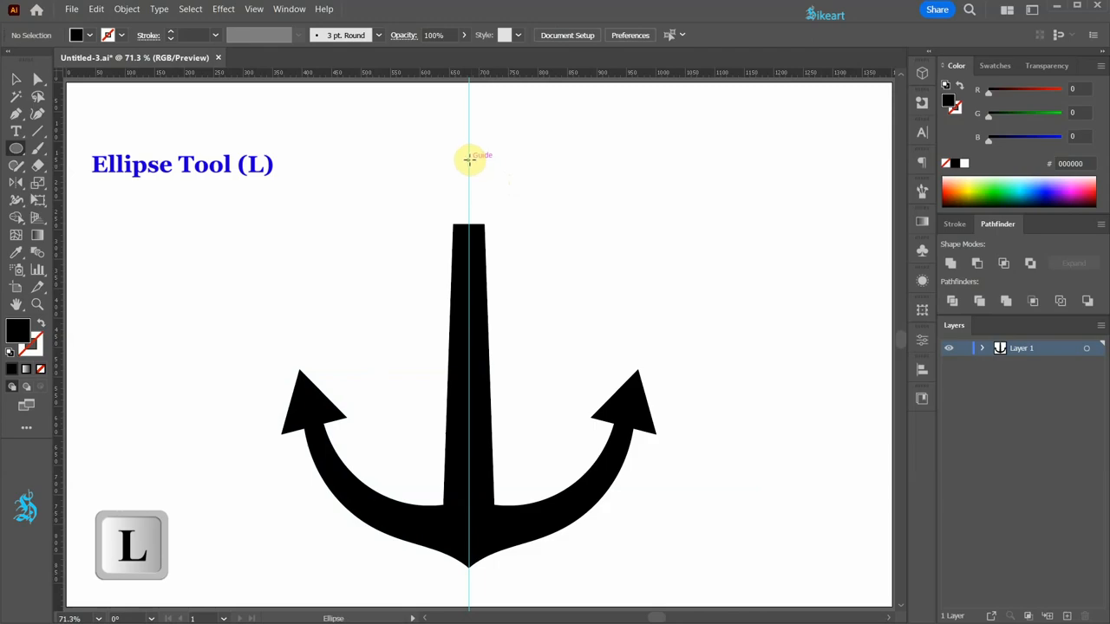
drag(468, 154, 502, 201)
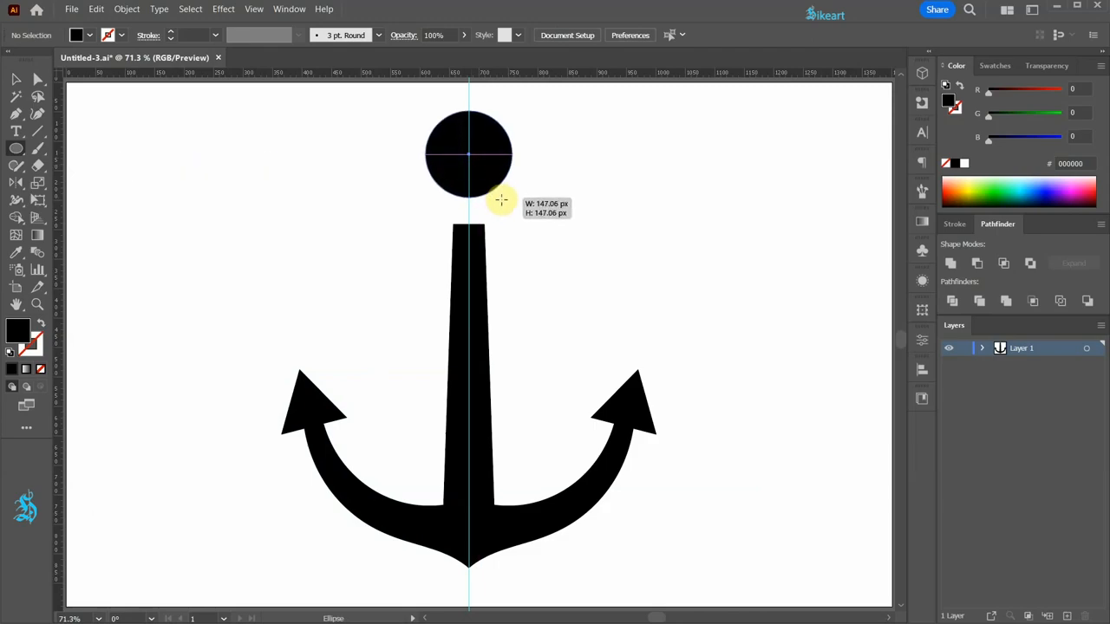
key(ctrl+c)
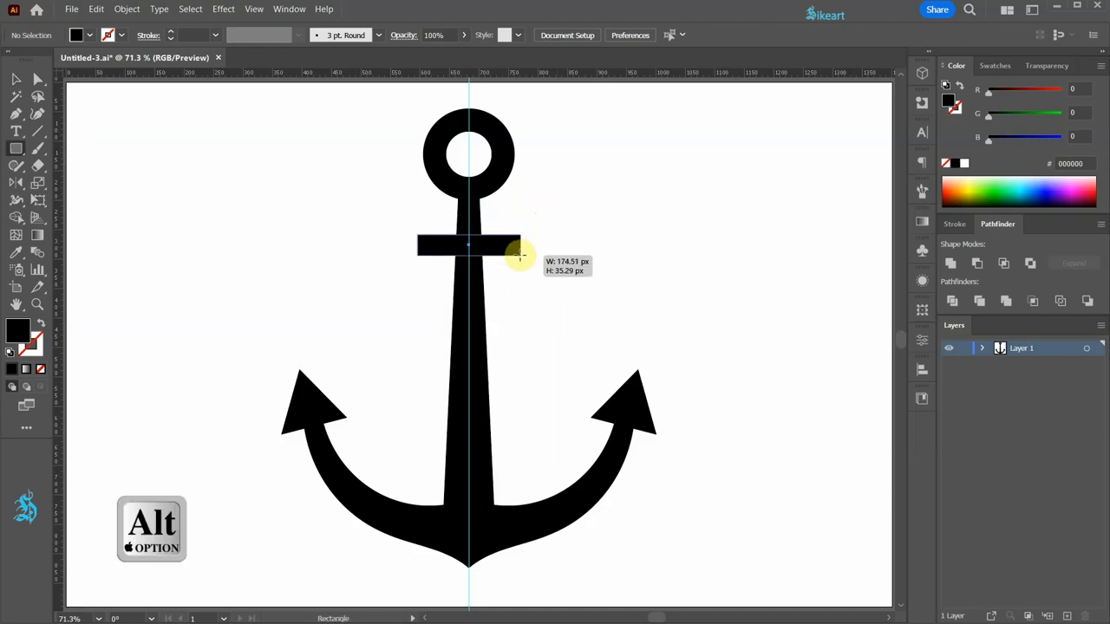
Round the crossbar's corners, select all anchor parts, and Unite them in Pathfinder
drag(520, 256, 527, 261)
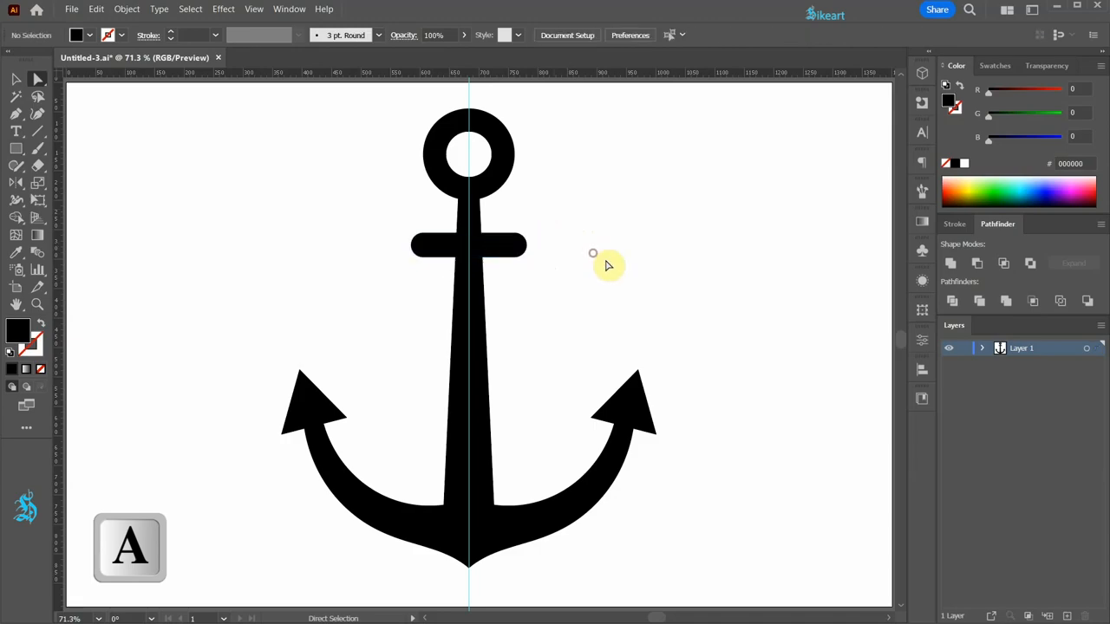
key(ctrl+a)
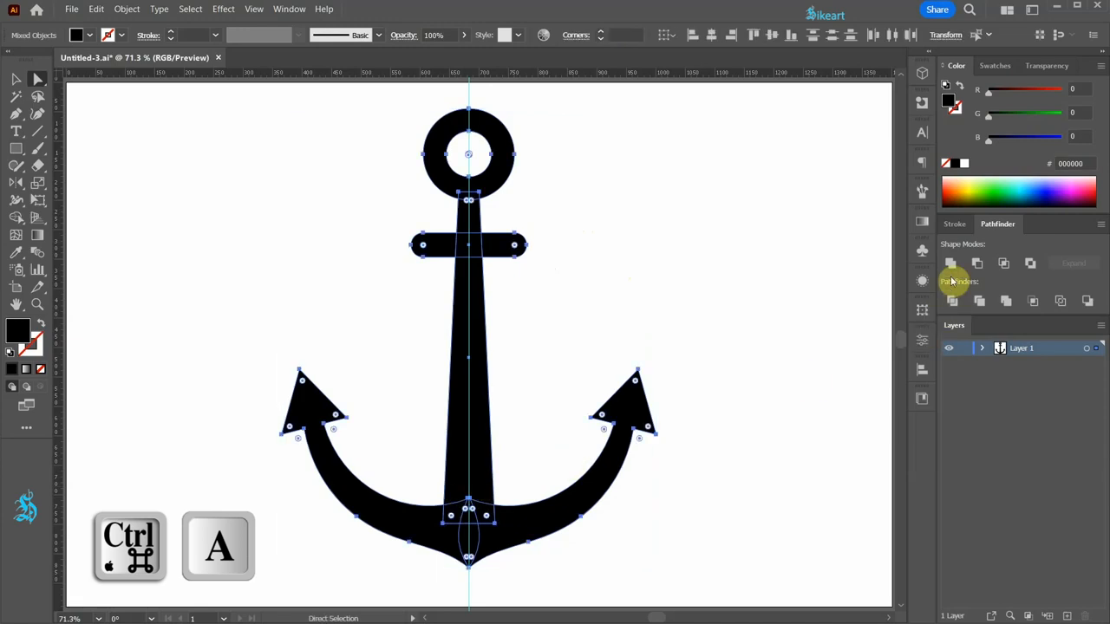
click(951, 263)
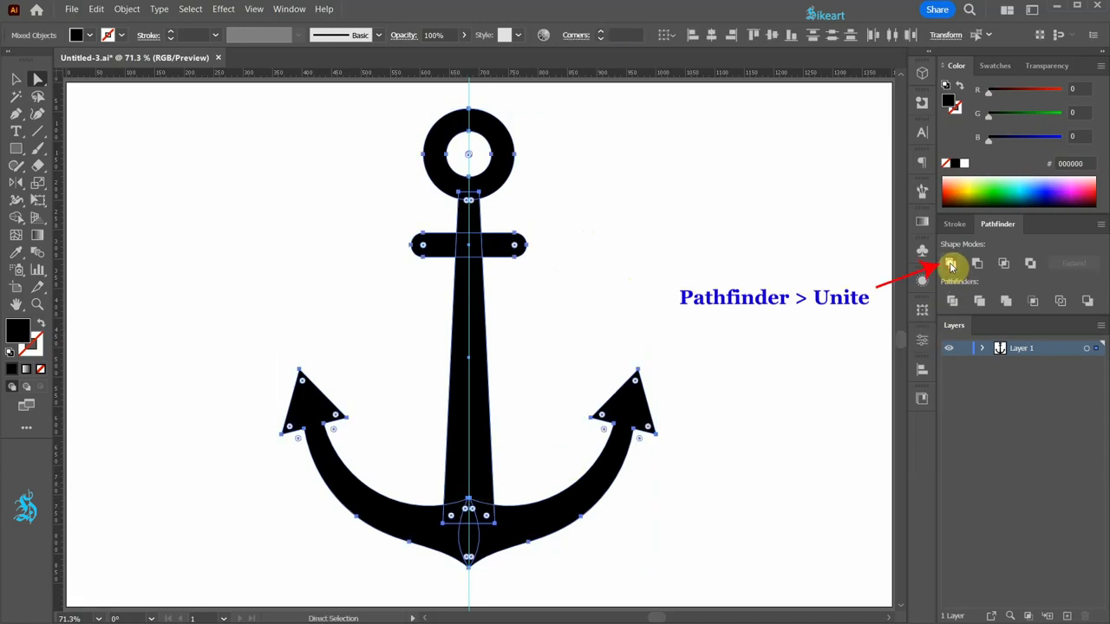
click(951, 263)
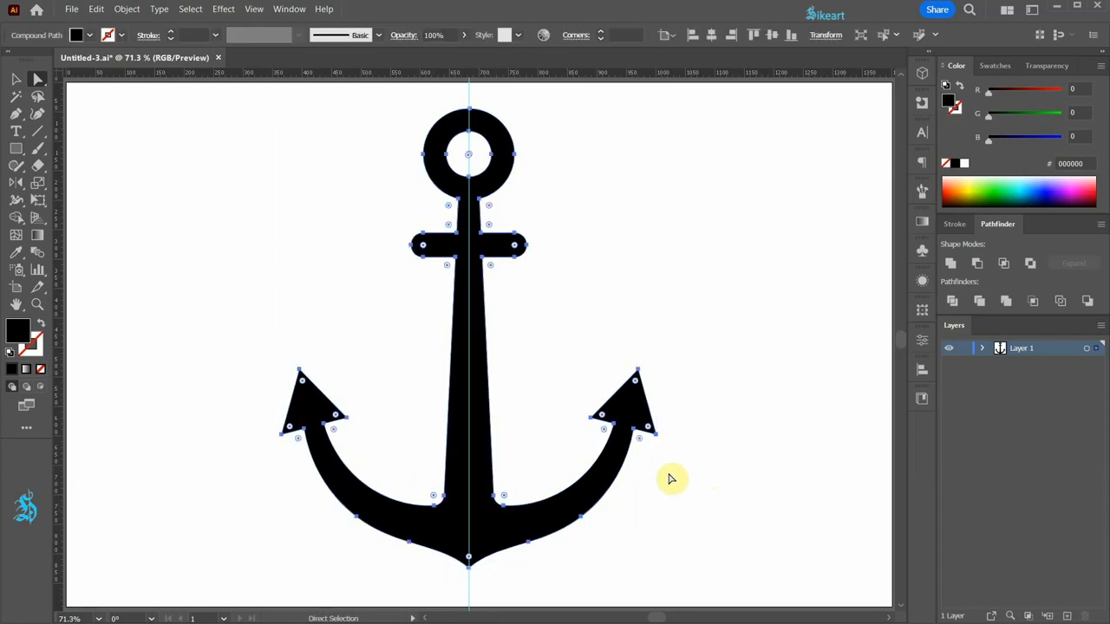
Fill the anchor with a dark-blue swatch and switch to the Ellipse tool
click(991, 66)
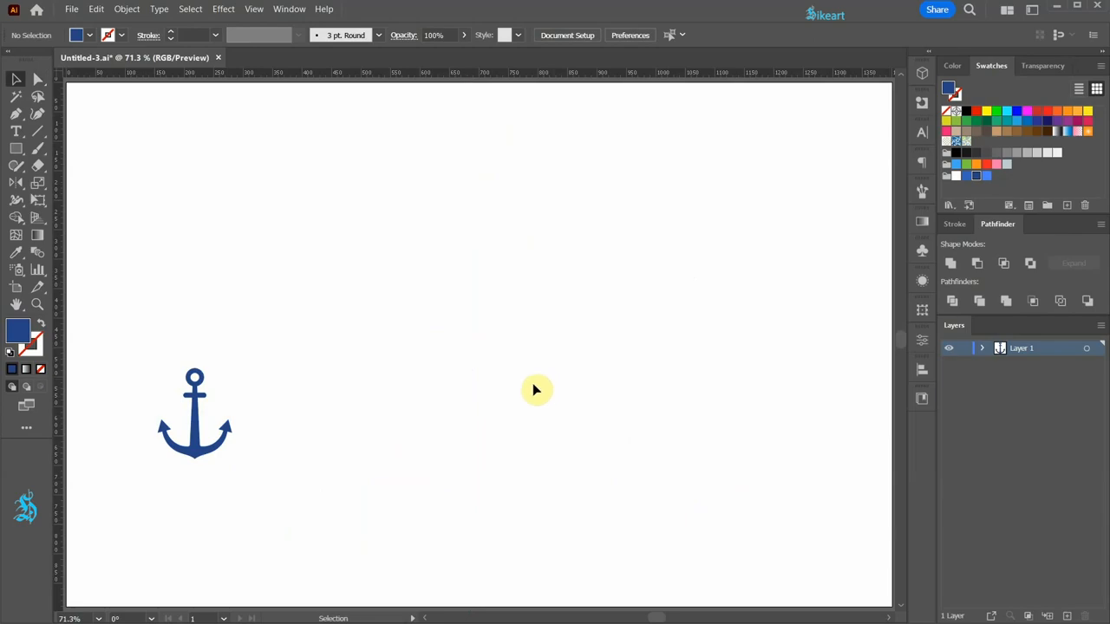
key(l)
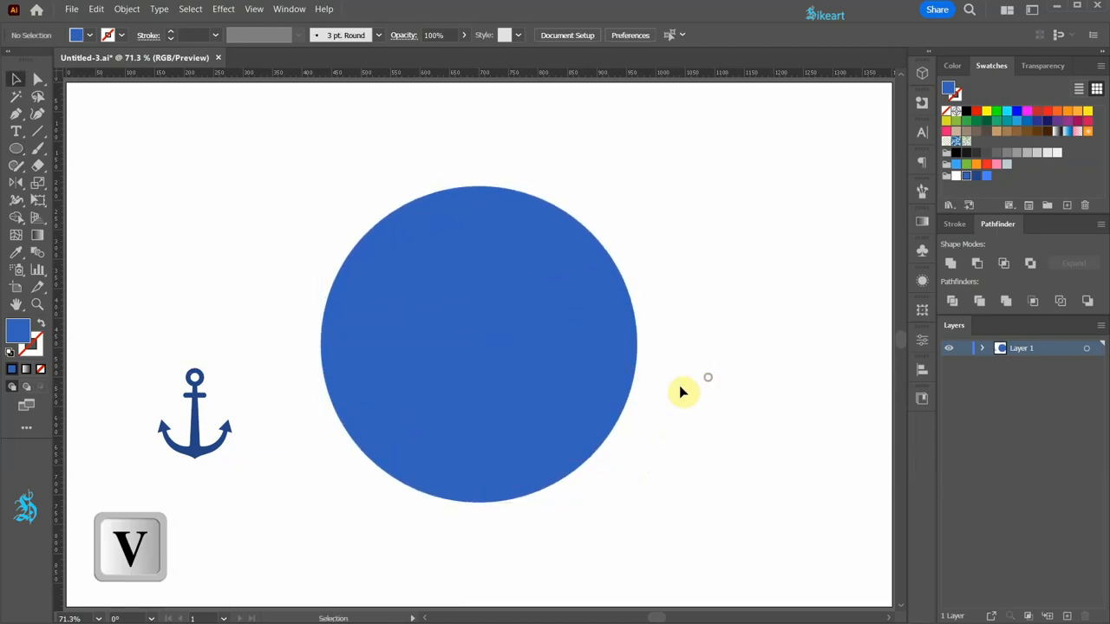
Bring the anchor in front of the blue circle via Arrange > Bring to Front
click(195, 415)
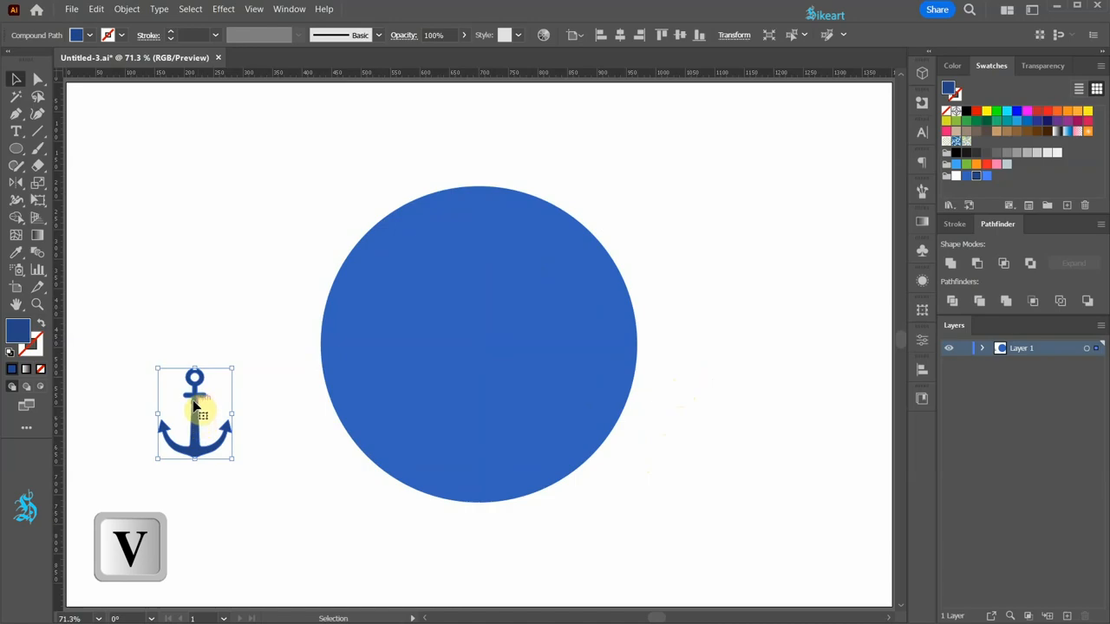
right_click(195, 390)
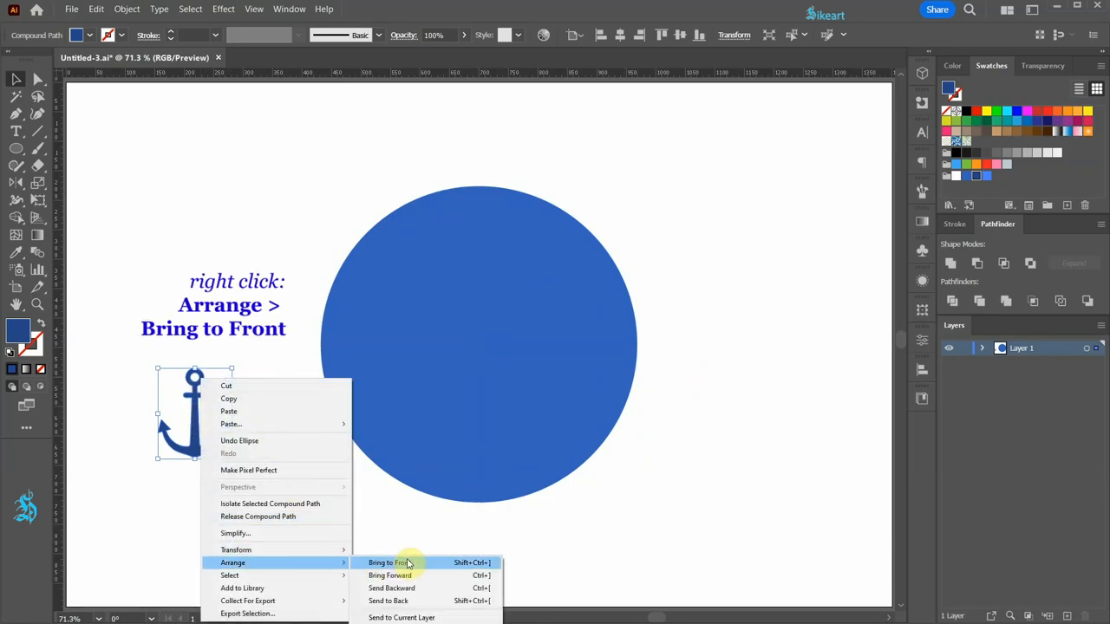
click(383, 562)
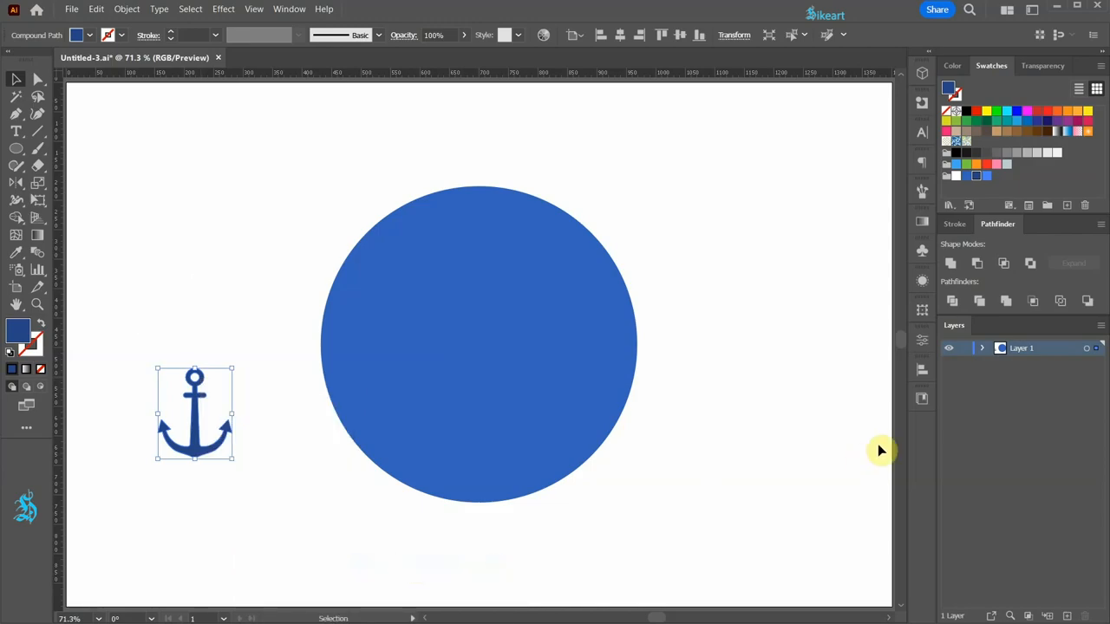
click(983, 348)
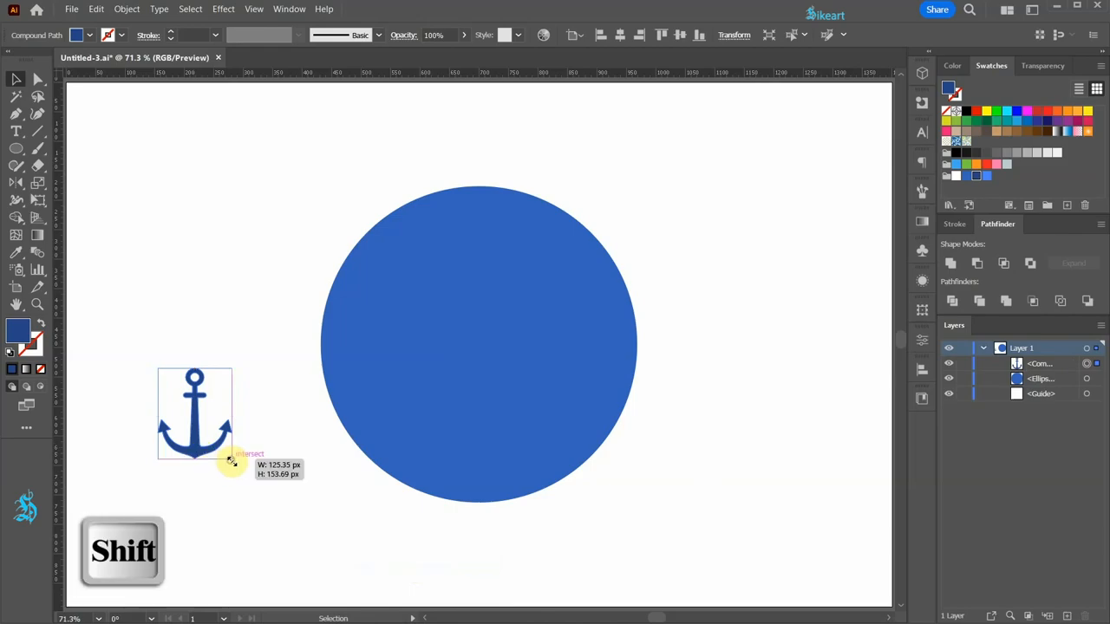
Scale the anchor up, move it onto the circle, and align horizontal and vertical centres
drag(195, 414, 399, 433)
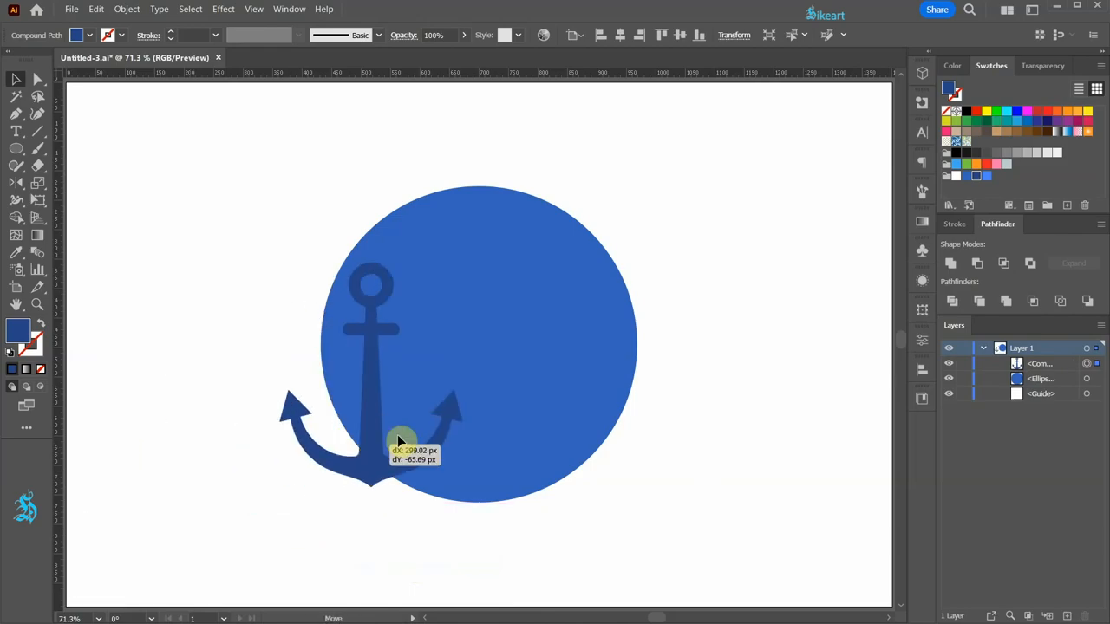
drag(399, 438, 455, 429)
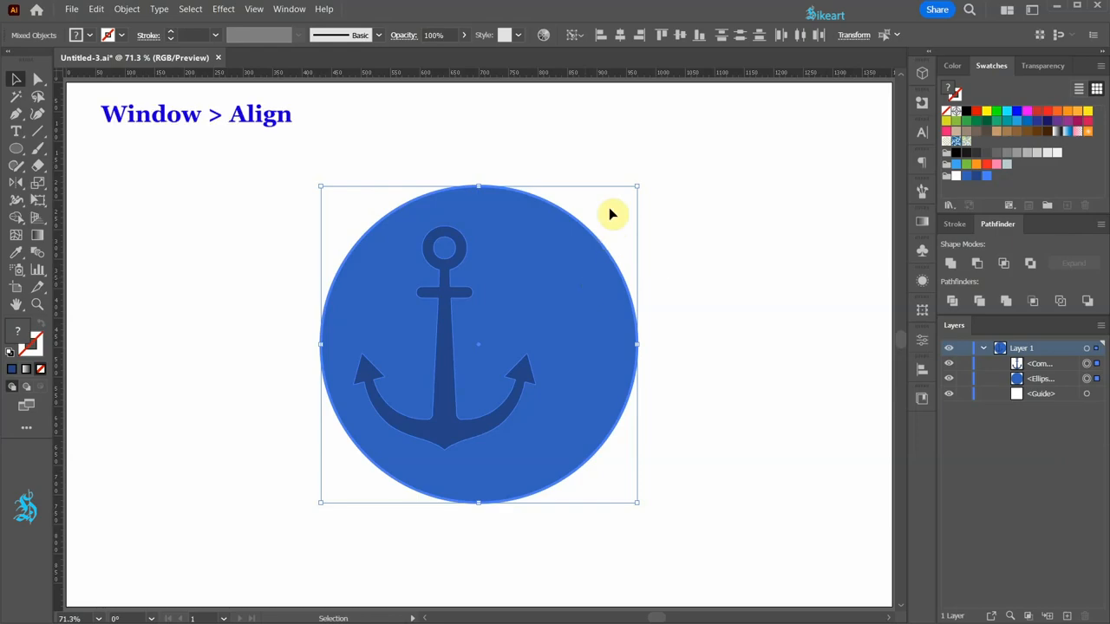
click(680, 35)
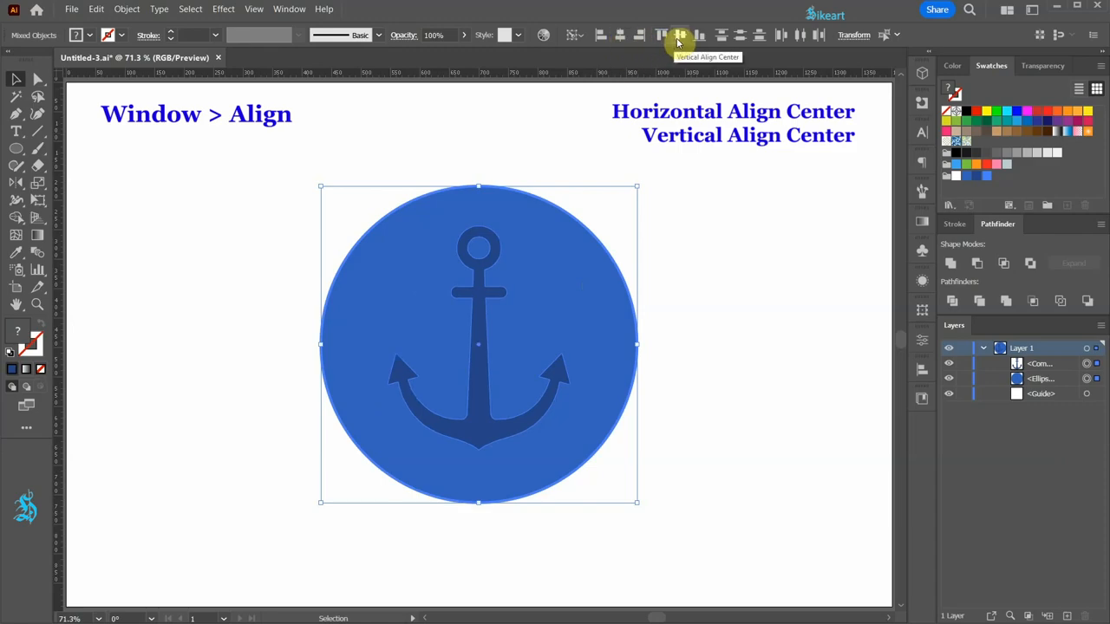
click(680, 35)
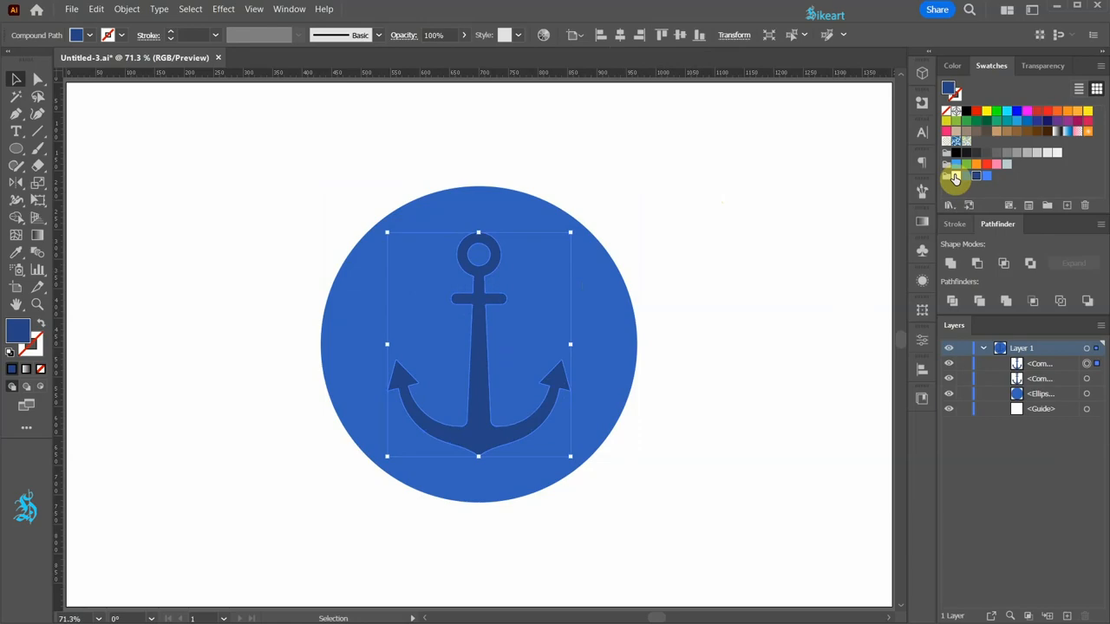
Lock the top anchor copy and move another copy below-right of the circle
click(978, 175)
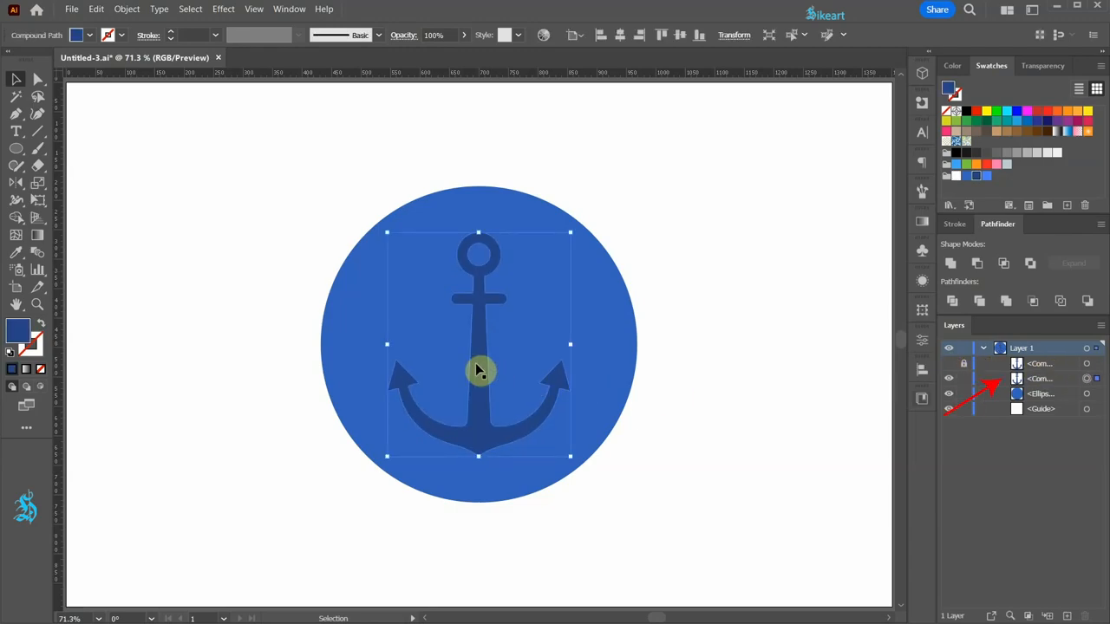
drag(478, 371, 716, 495)
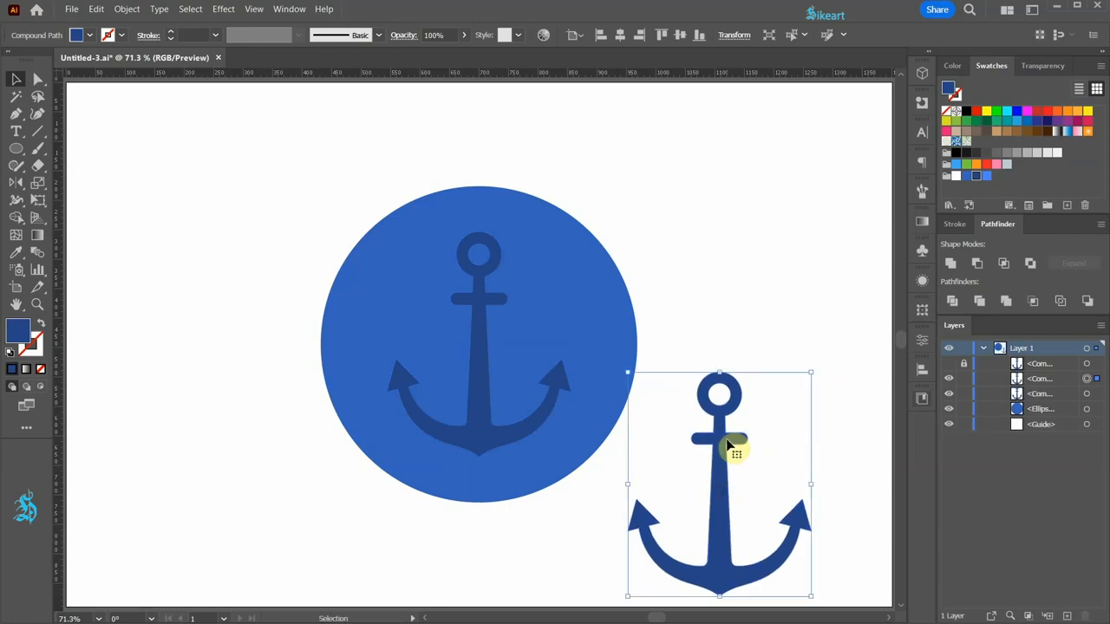
click(542, 424)
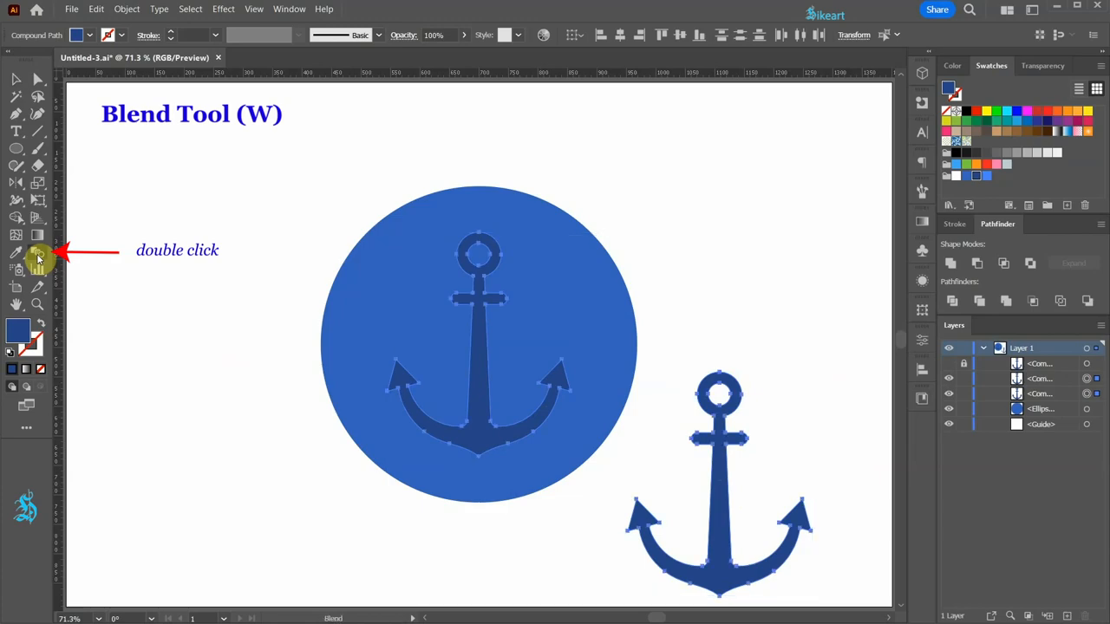
Set Blend spacing to Specified Distance 1 px and blend the centred anchor with the lower-right copy
double_click(38, 253)
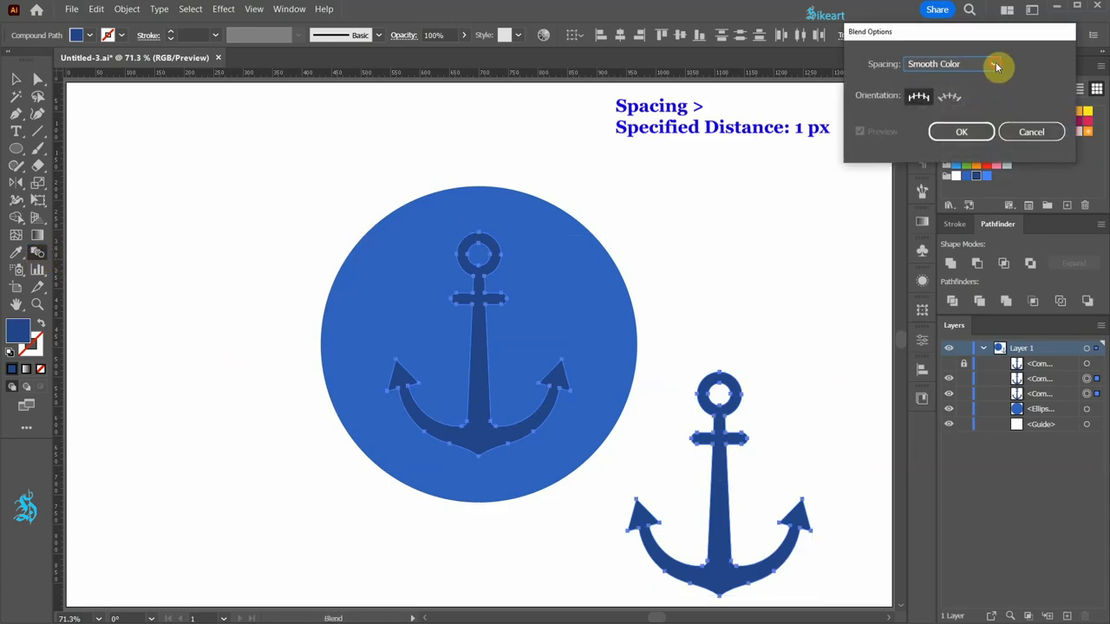
click(993, 64)
text(1)
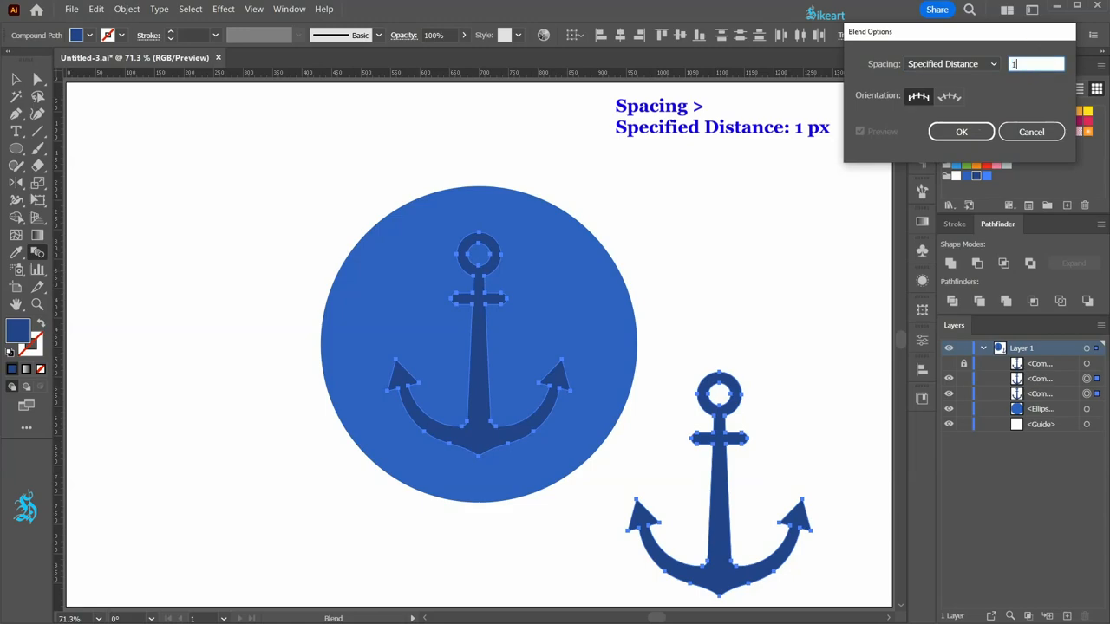
click(961, 131)
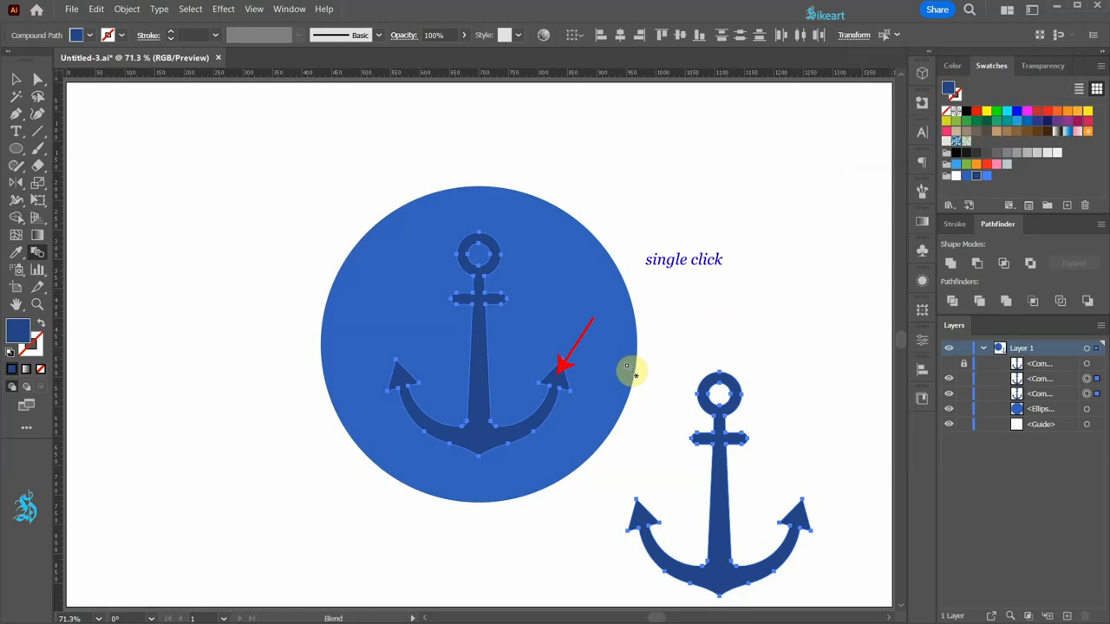
click(562, 386)
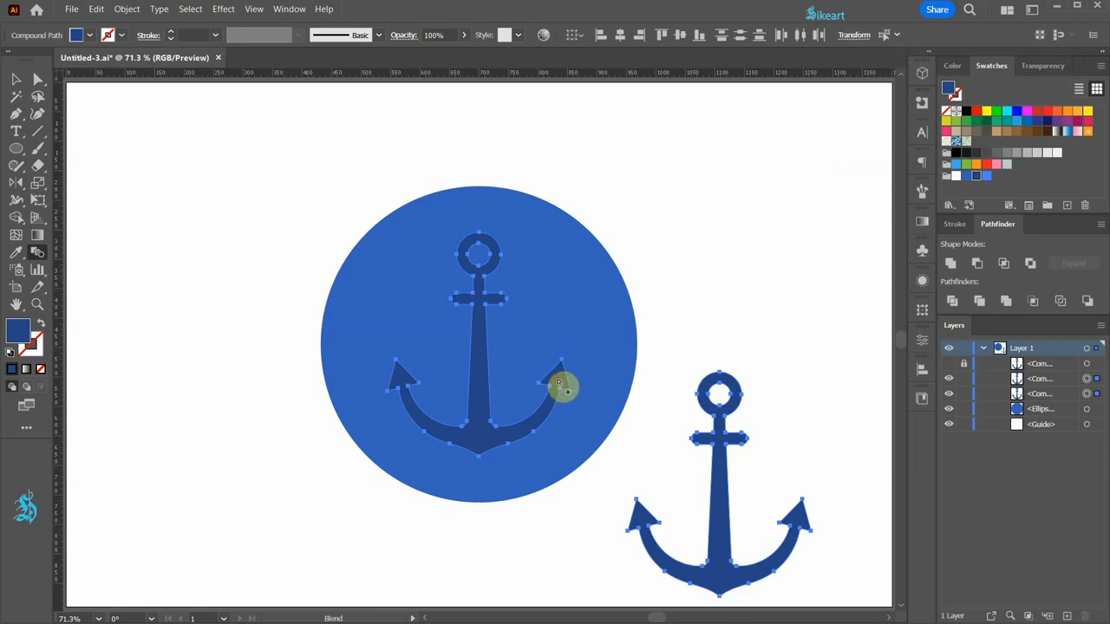
click(724, 479)
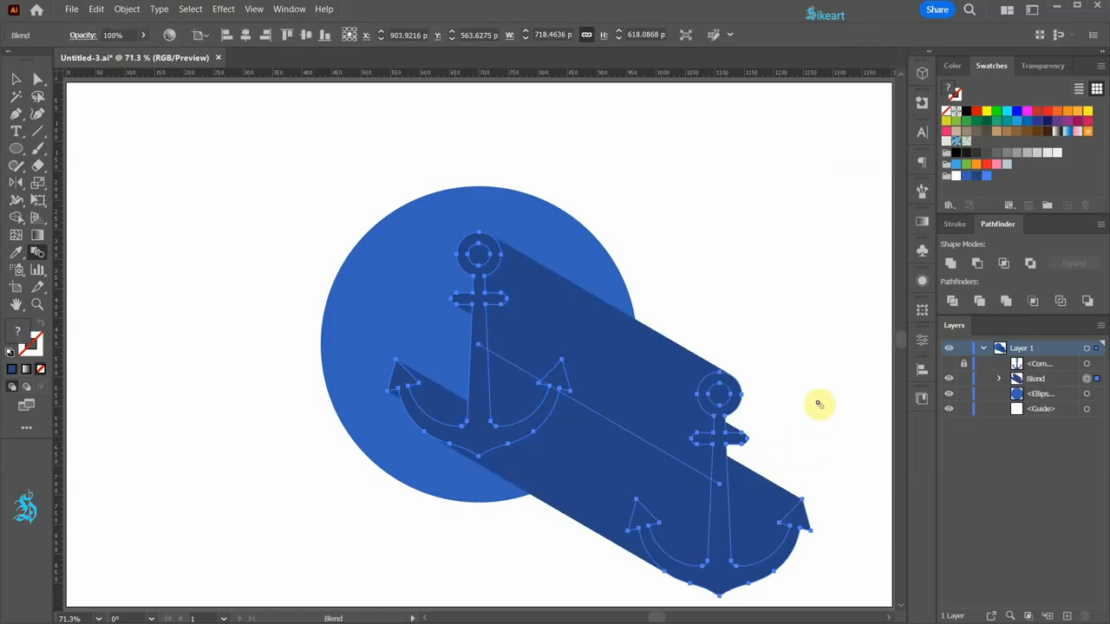
Unlock the top anchor, then reposition and shrink the shadow's end anchor inside the blend
key(v)
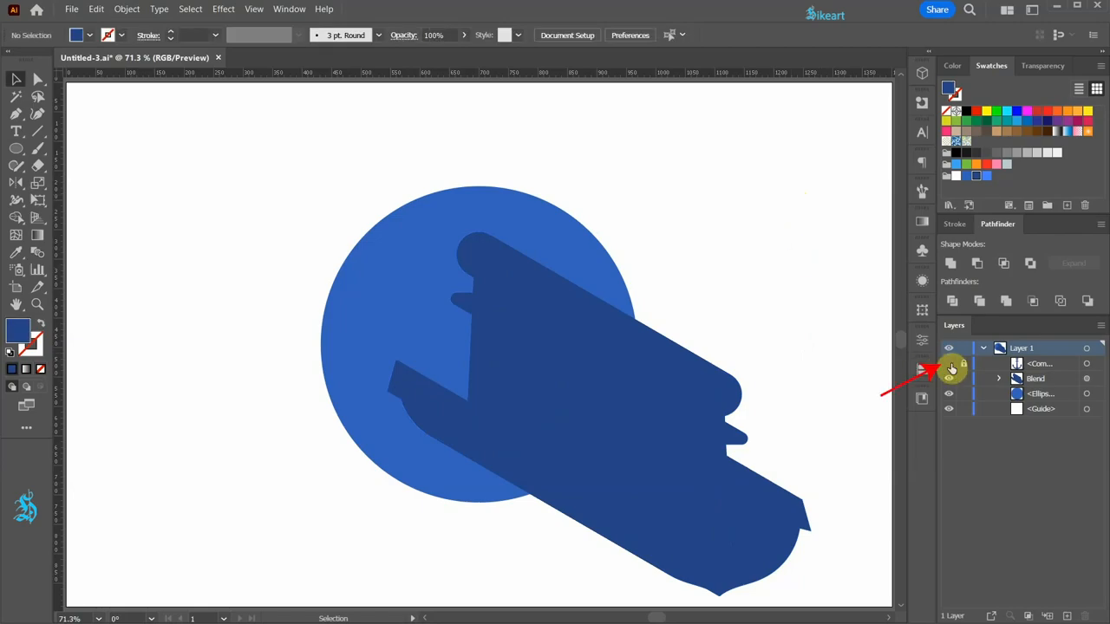
click(948, 363)
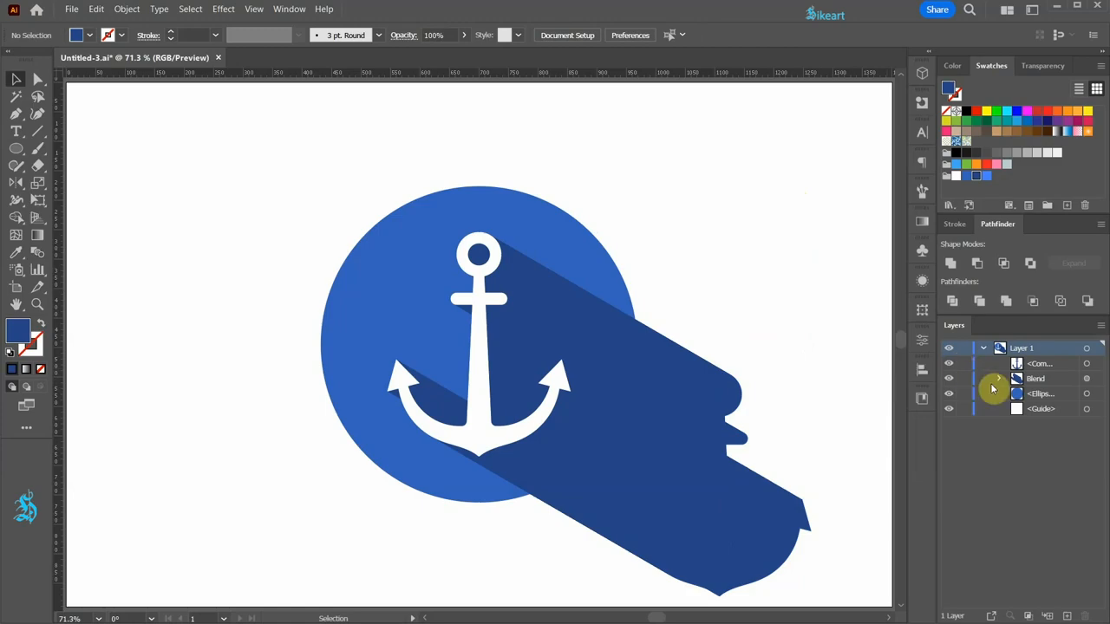
click(998, 378)
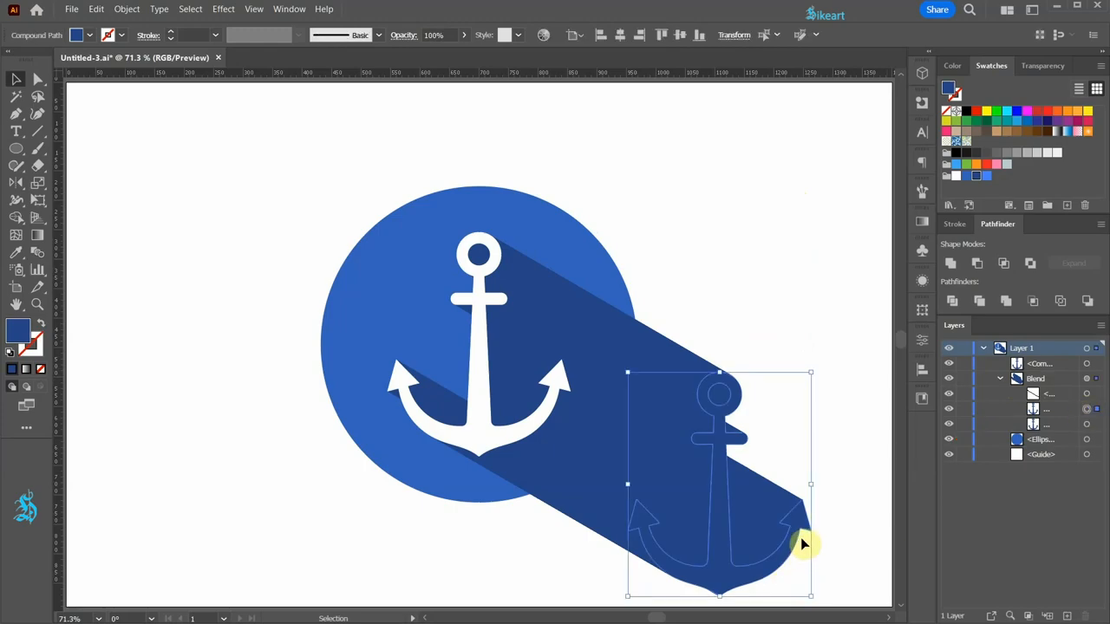
drag(807, 545, 247, 458)
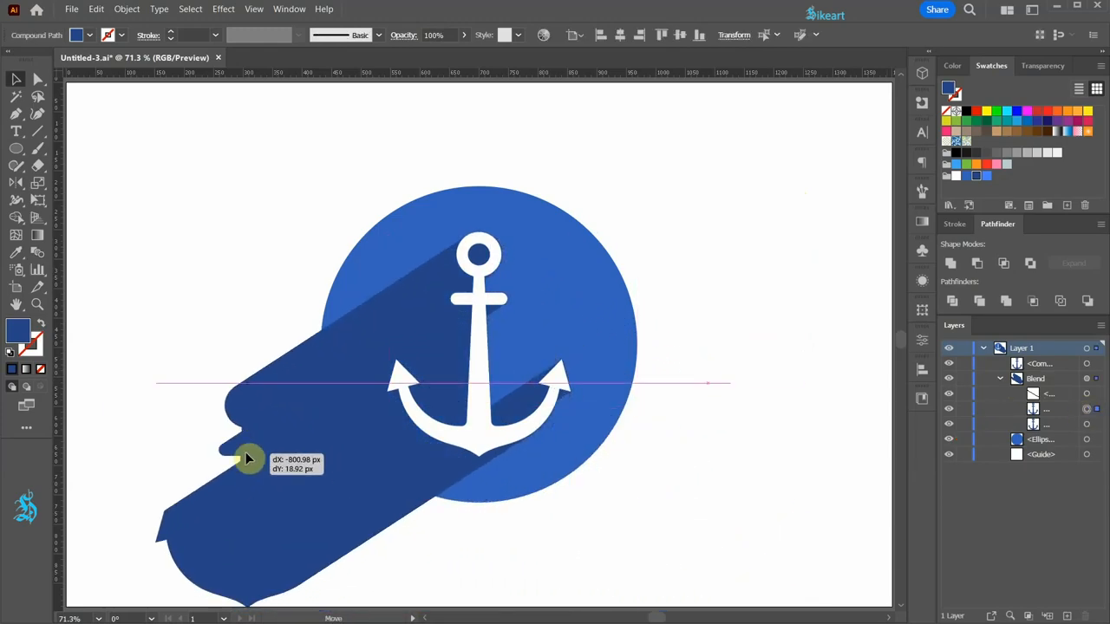
drag(247, 458, 657, 457)
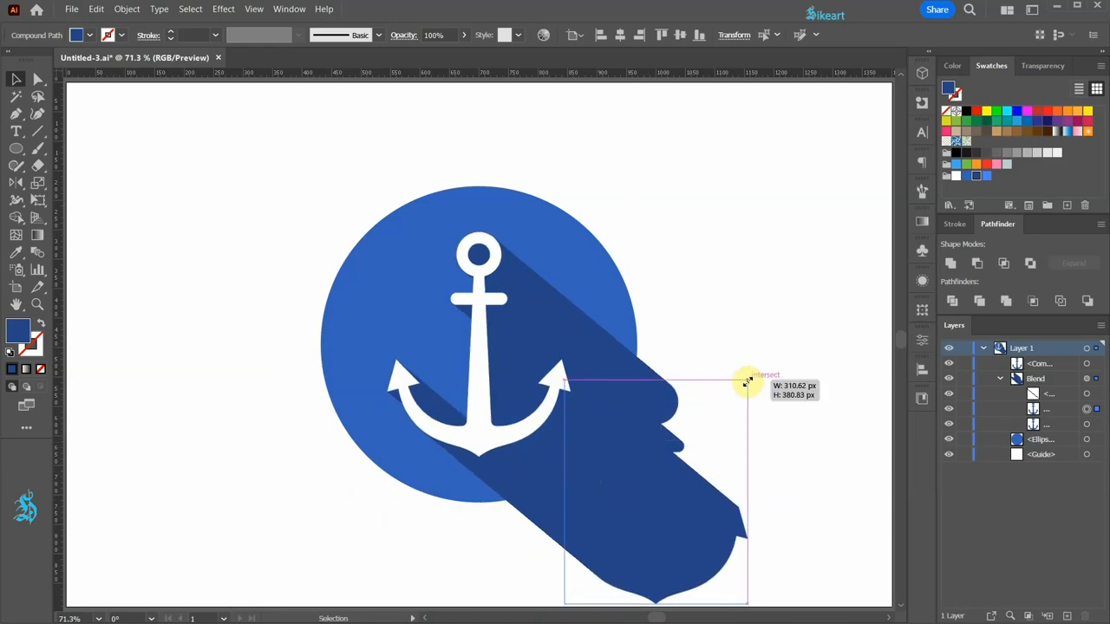
drag(748, 382, 694, 442)
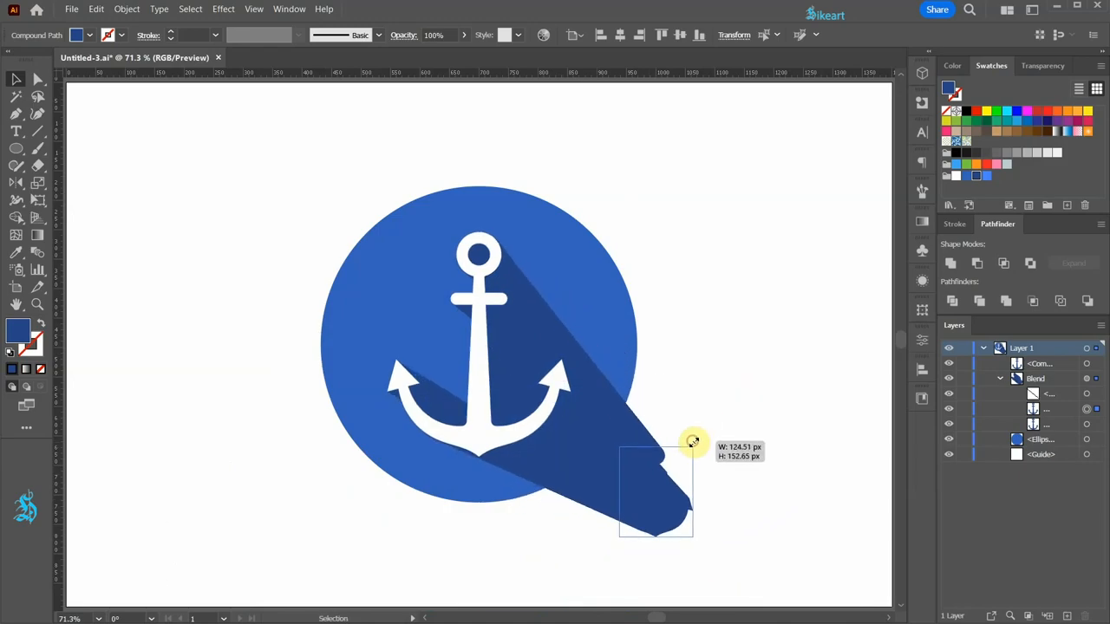
key(ctrl+z)
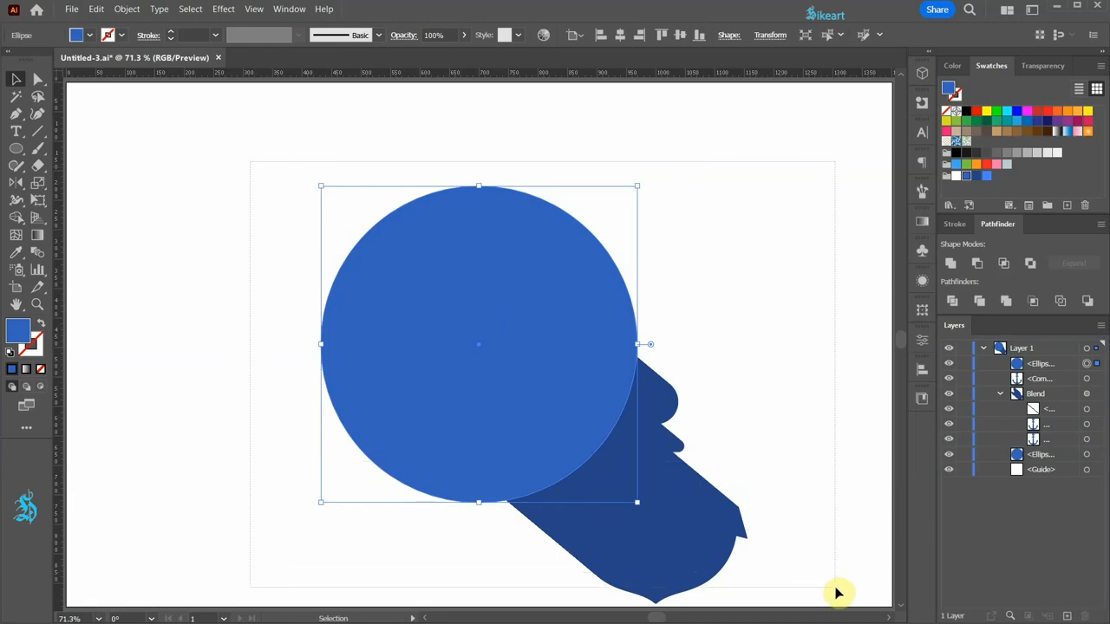
Select all the artwork and make a clipping mask (Ctrl+7) with the top circle
key(ctrl+7)
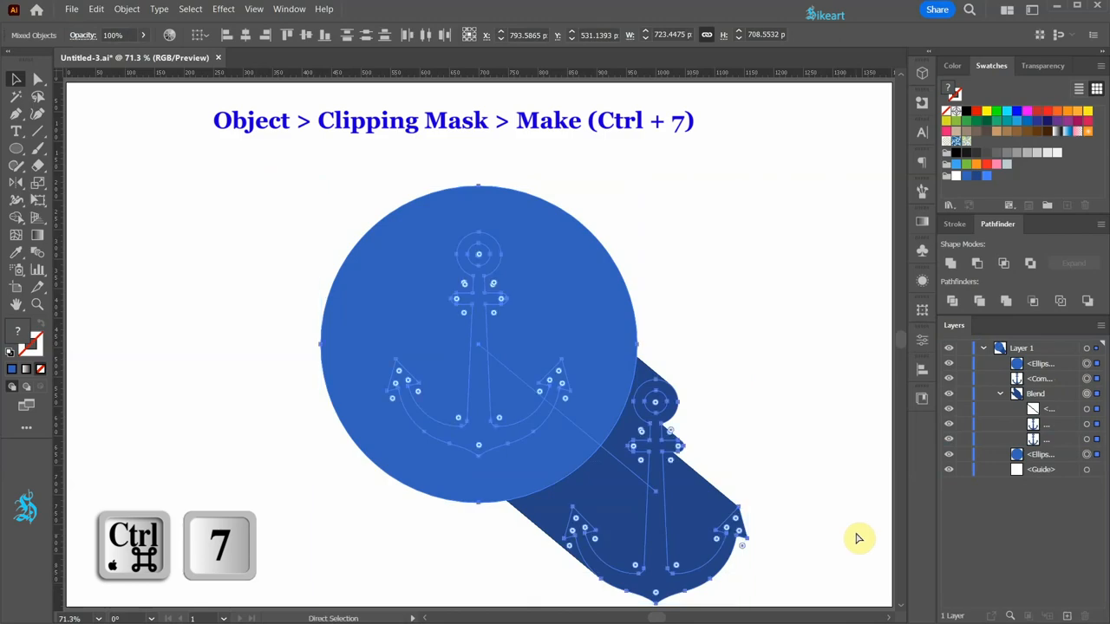
key(ctrl+7)
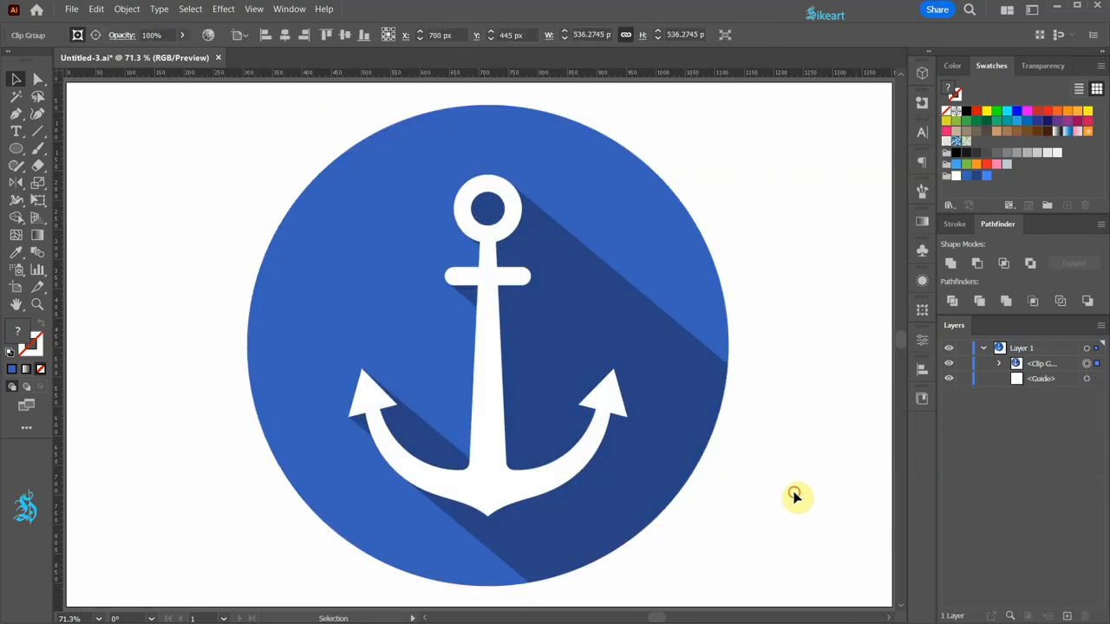